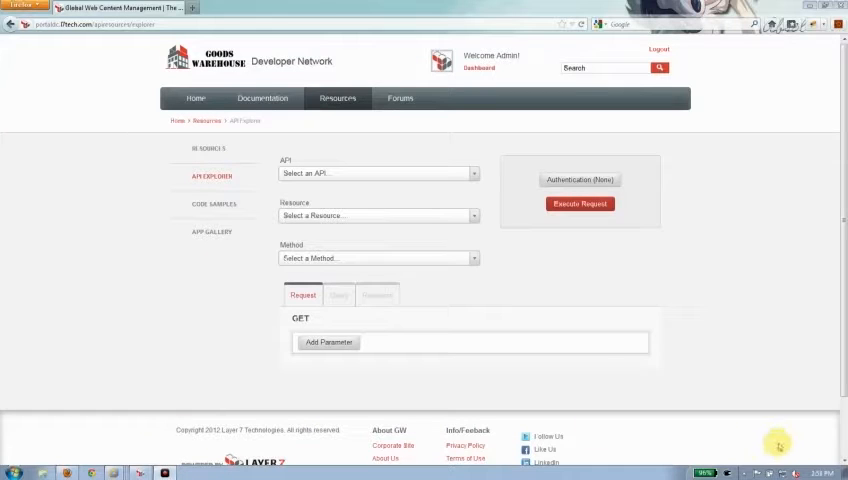
mouse_move(735, 274)
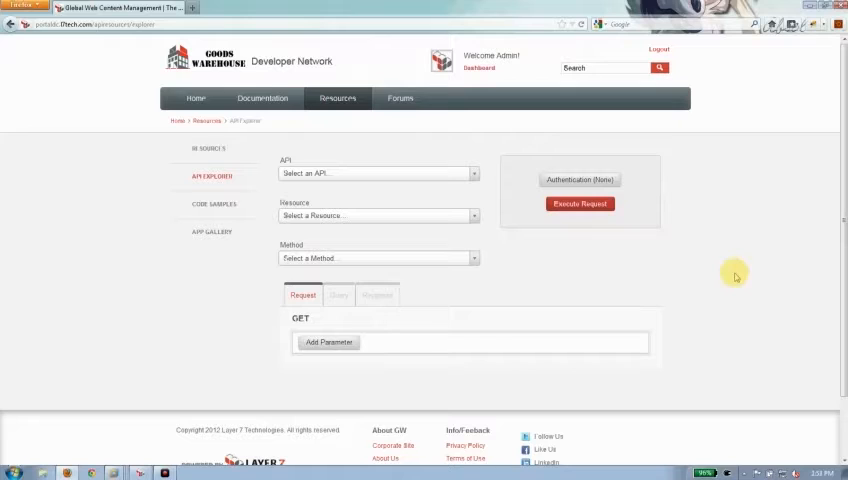
mouse_move(643, 281)
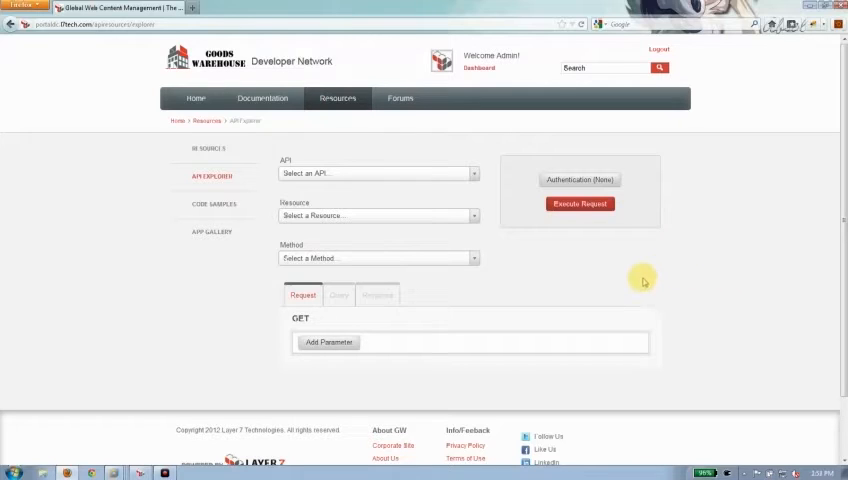
mouse_move(408, 195)
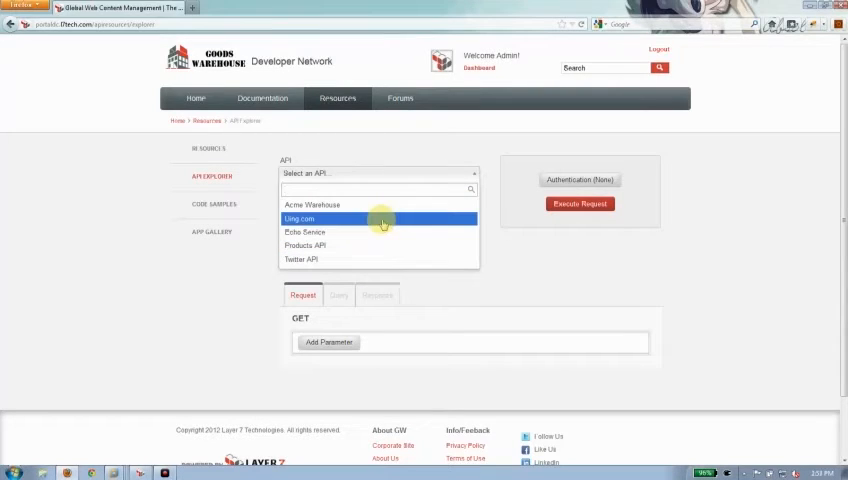
mouse_move(380, 205)
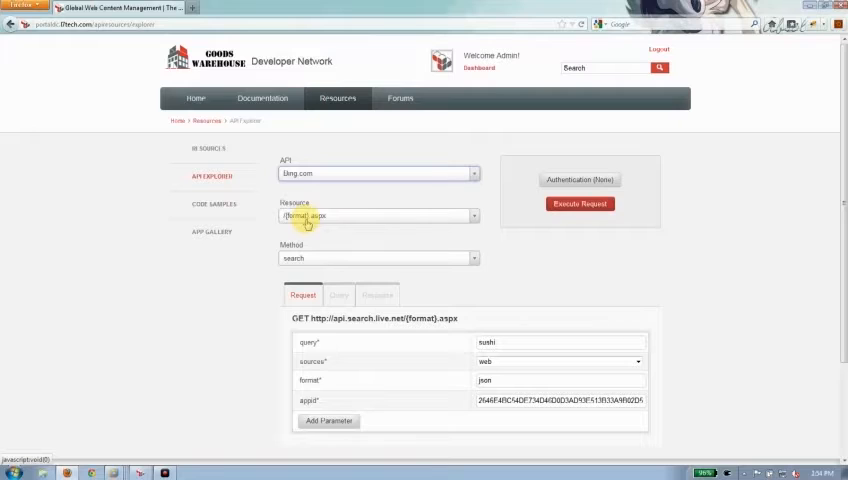
mouse_move(331, 262)
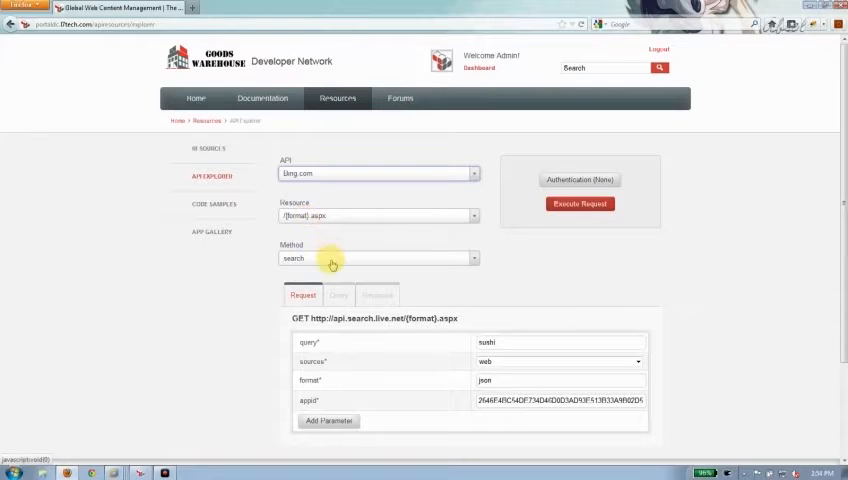
mouse_move(422, 343)
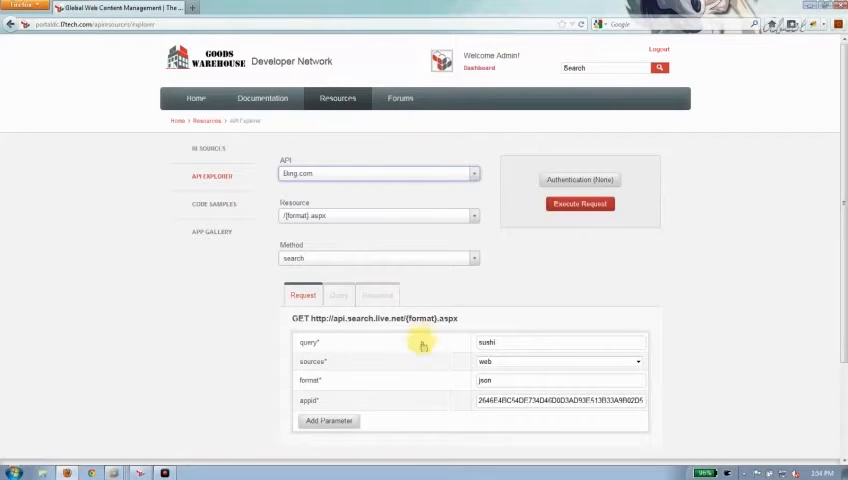
mouse_move(465, 405)
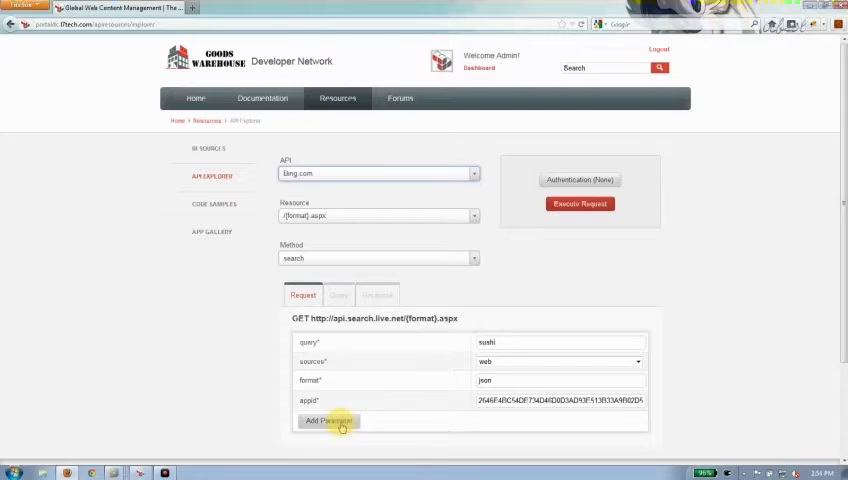
left_click(328, 420)
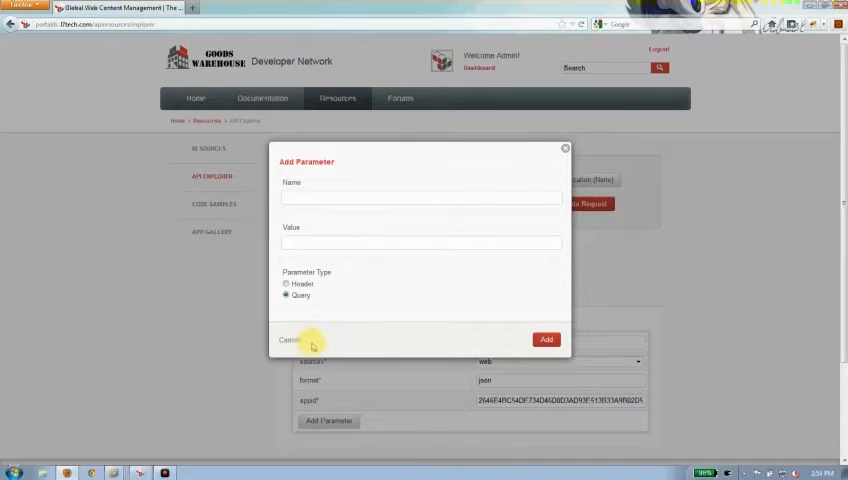
left_click(290, 339)
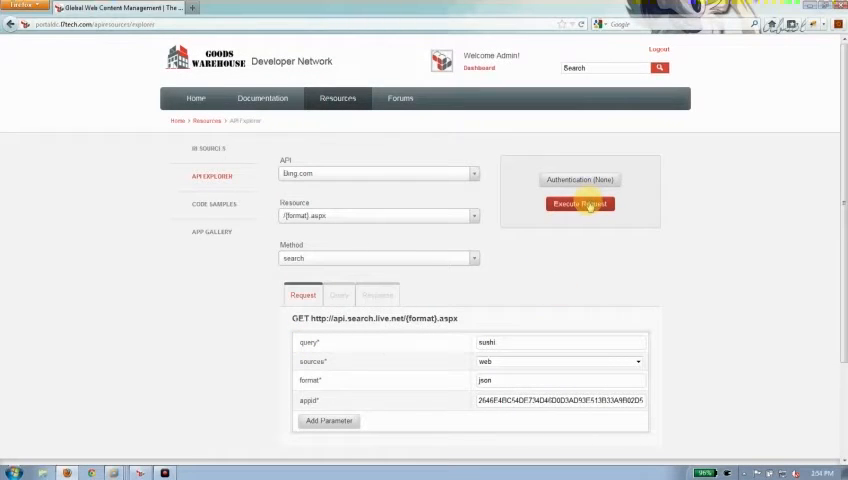
Run the Bing.com sushi search, scroll its JSON response, then view the sent query URL
left_click(580, 204)
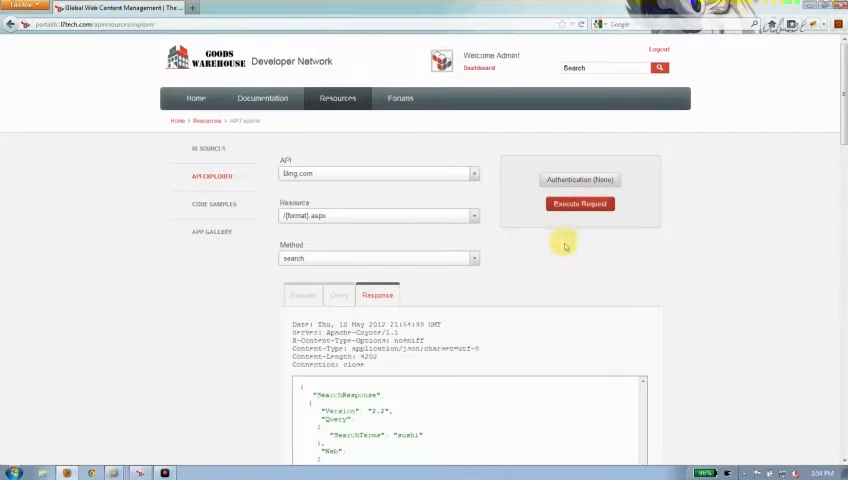
scroll("down", 3)
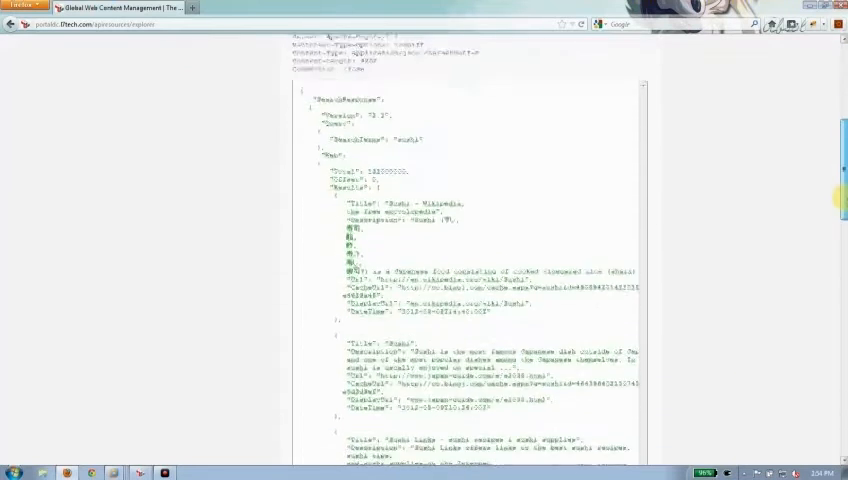
scroll("down", 3)
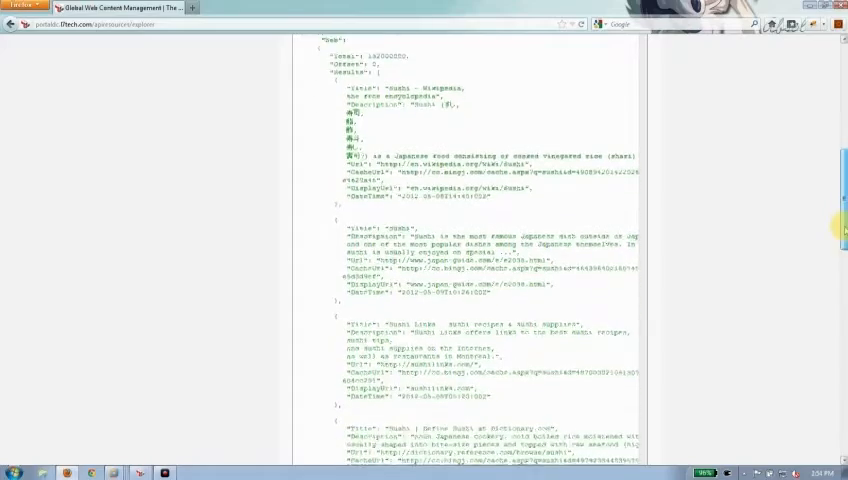
scroll("down", 3)
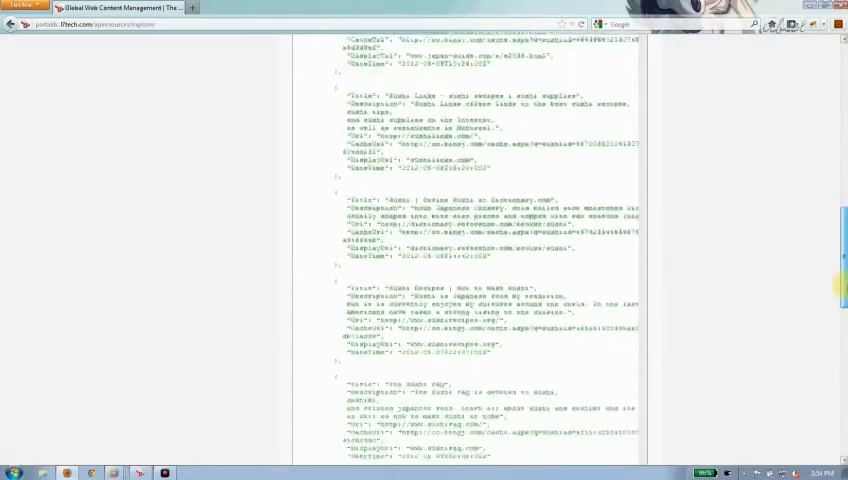
scroll("down", 3)
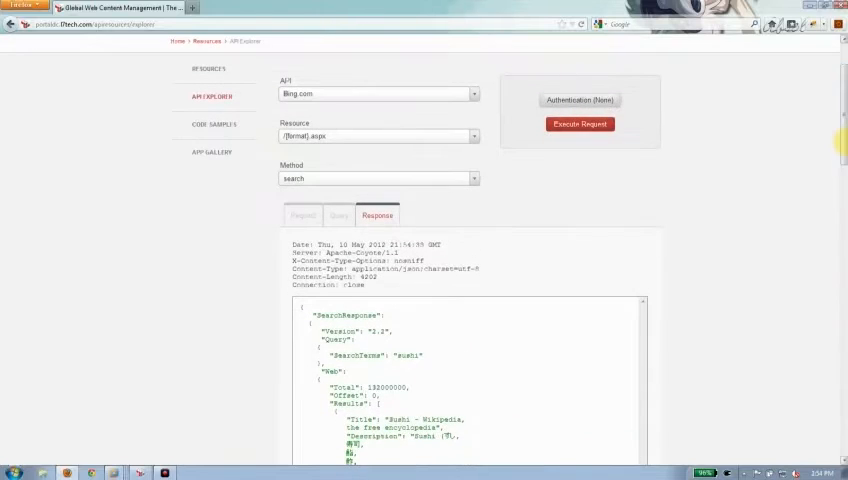
mouse_move(340, 217)
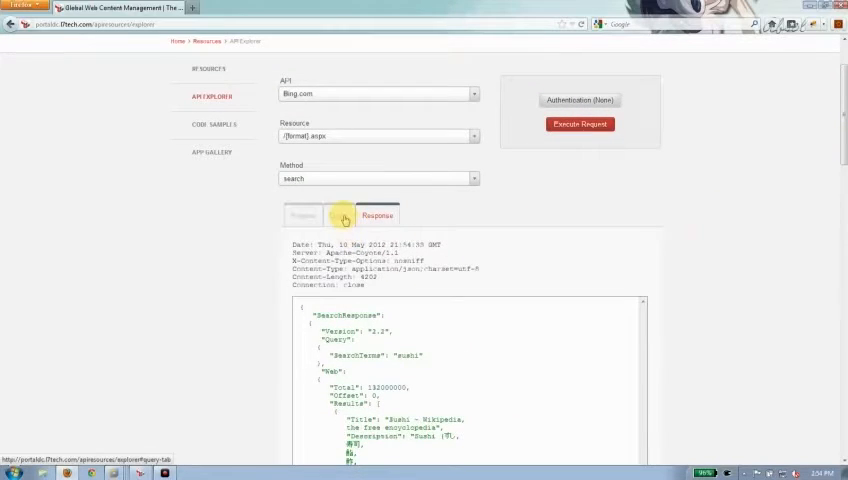
left_click(338, 217)
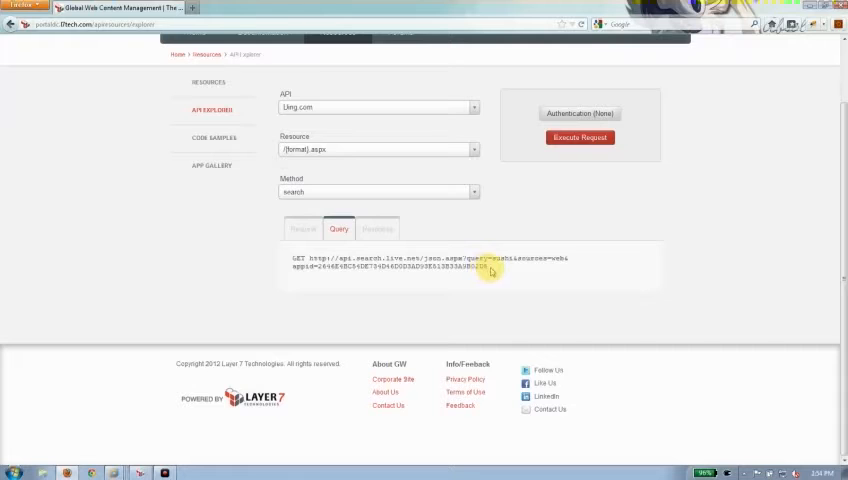
Return to the request parameters, choose news as source, and rerun the sushi search
left_click(303, 229)
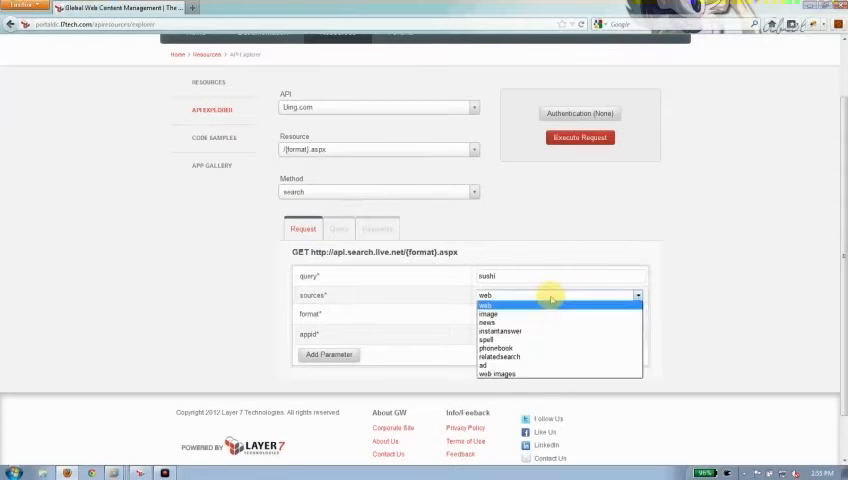
left_click(487, 322)
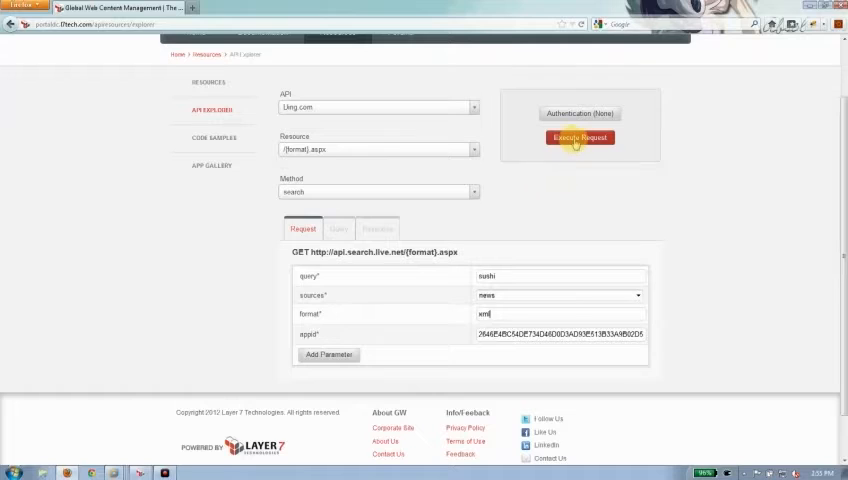
left_click(580, 137)
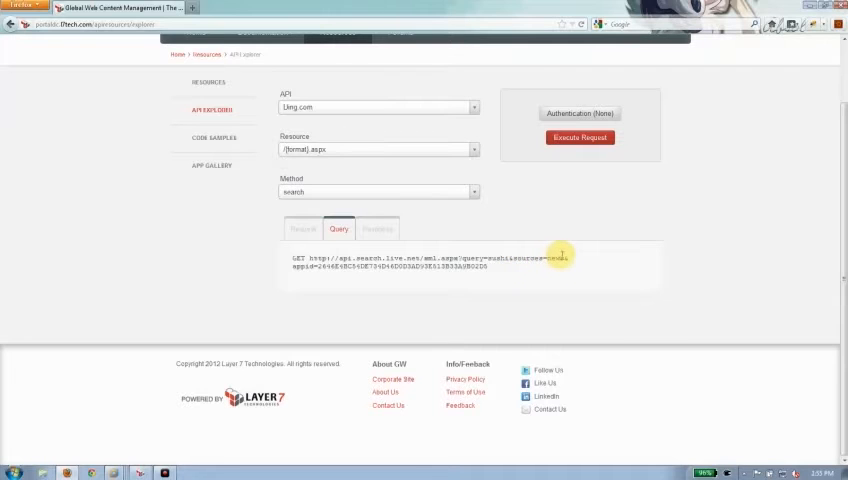
mouse_move(545, 232)
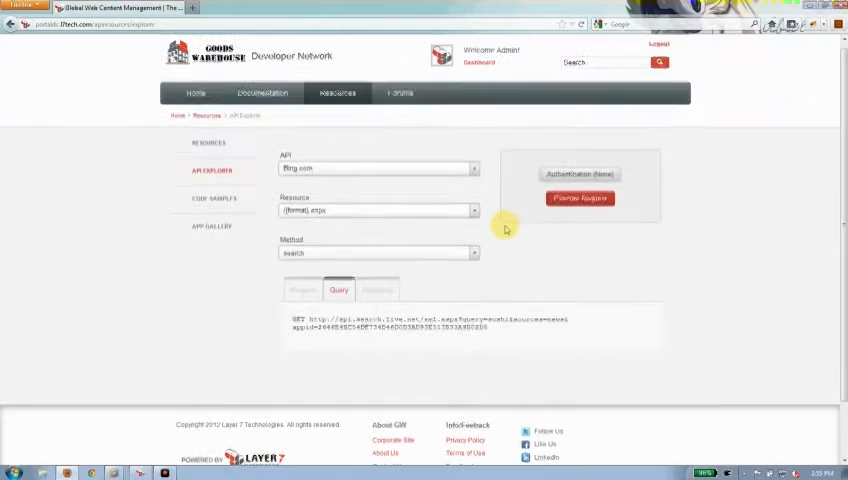
Select Echo Service /echo, enter name 'test', and run it, getting Authentication Required
left_click(378, 168)
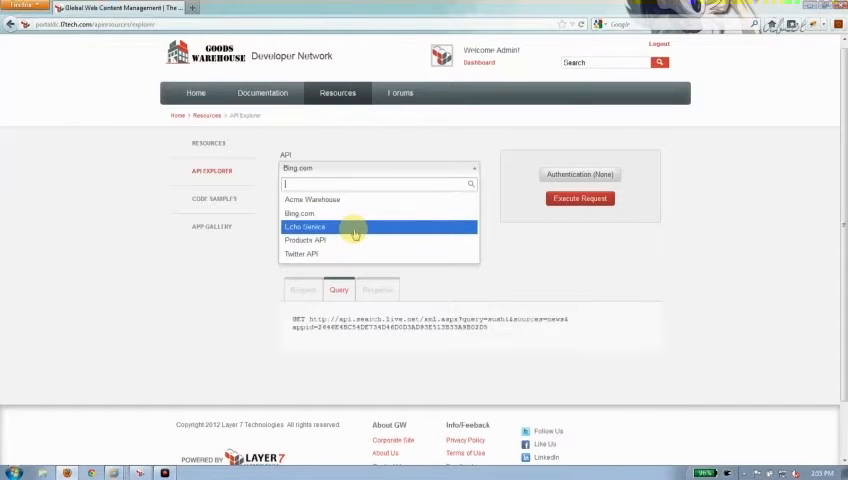
left_click(305, 227)
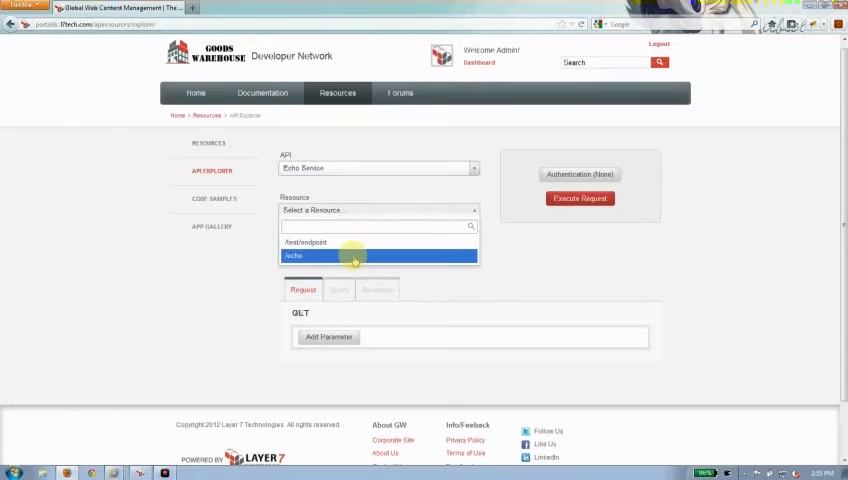
left_click(293, 255)
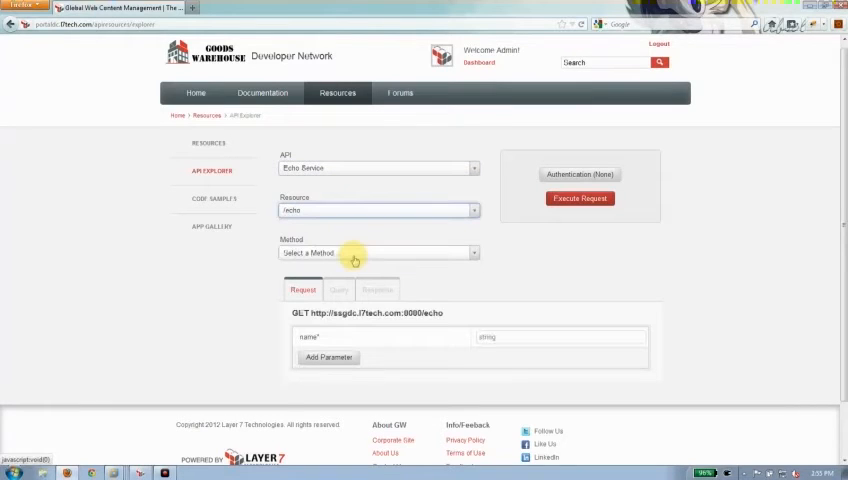
mouse_move(503, 337)
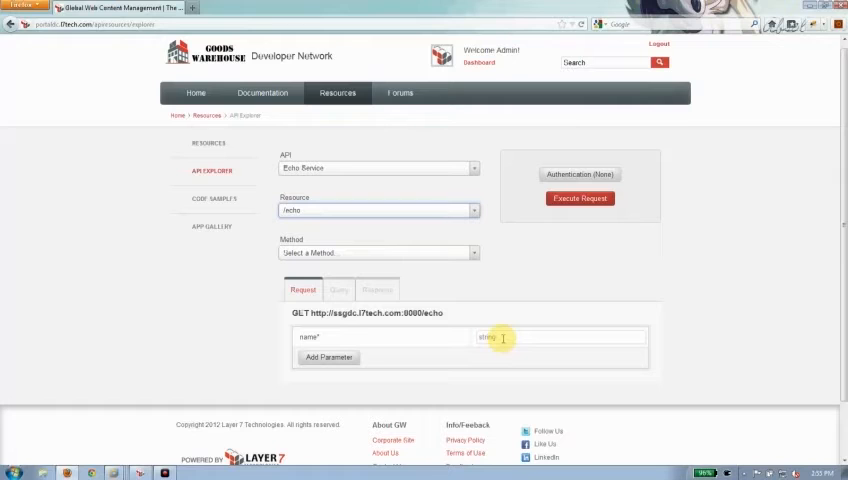
mouse_move(407, 253)
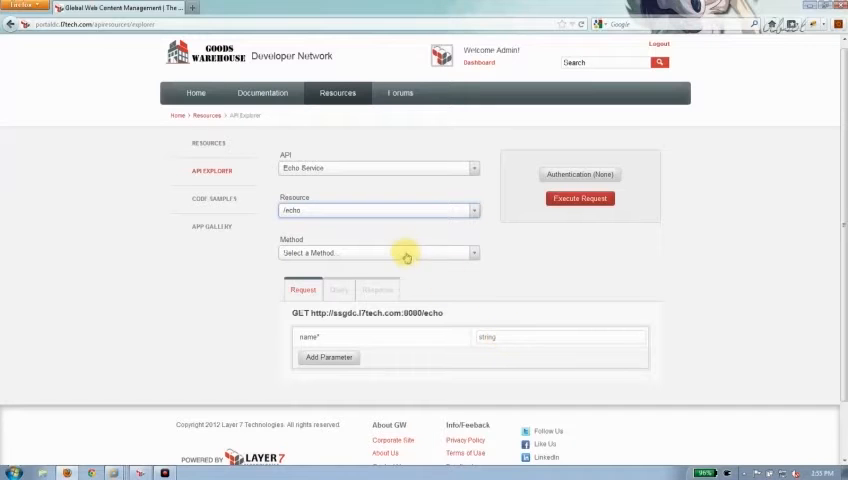
left_click(378, 252)
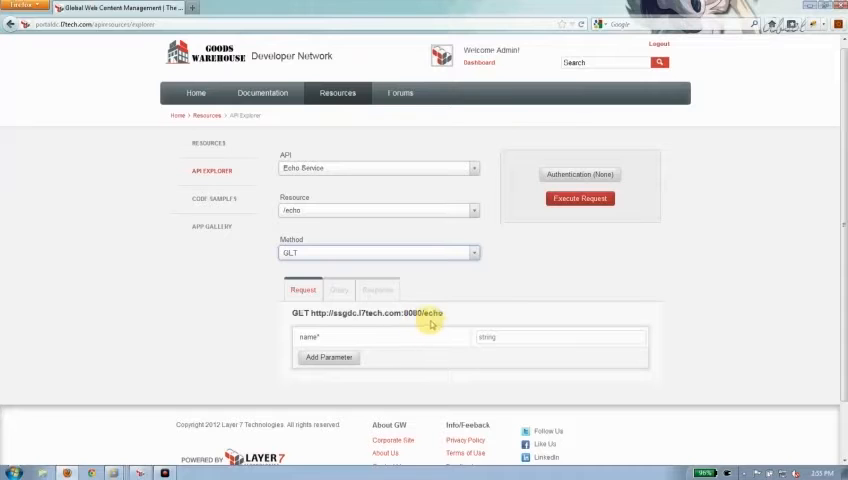
type("test")
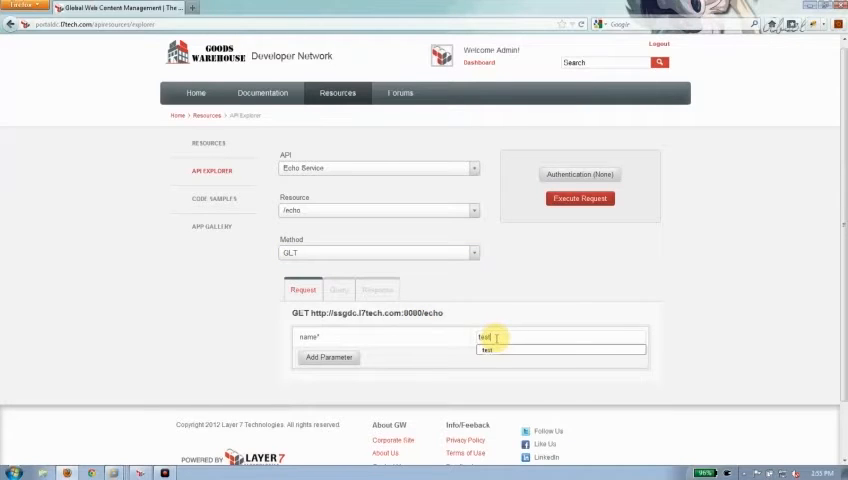
left_click(580, 198)
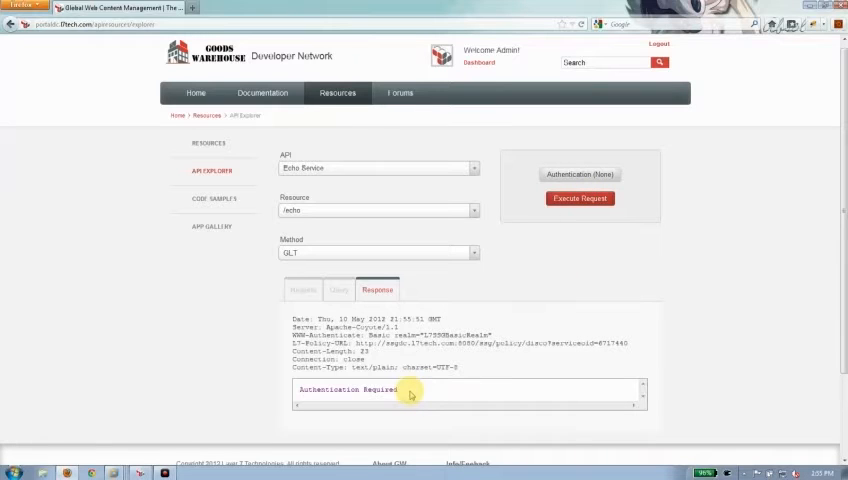
mouse_move(540, 257)
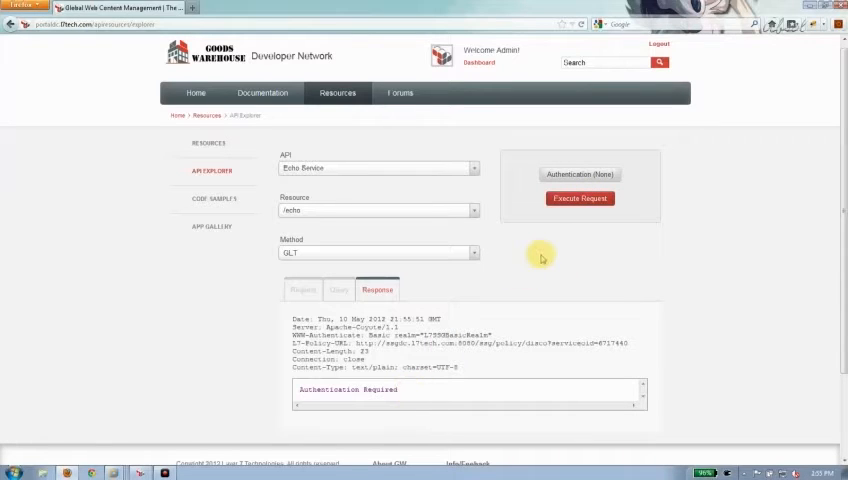
mouse_move(580, 175)
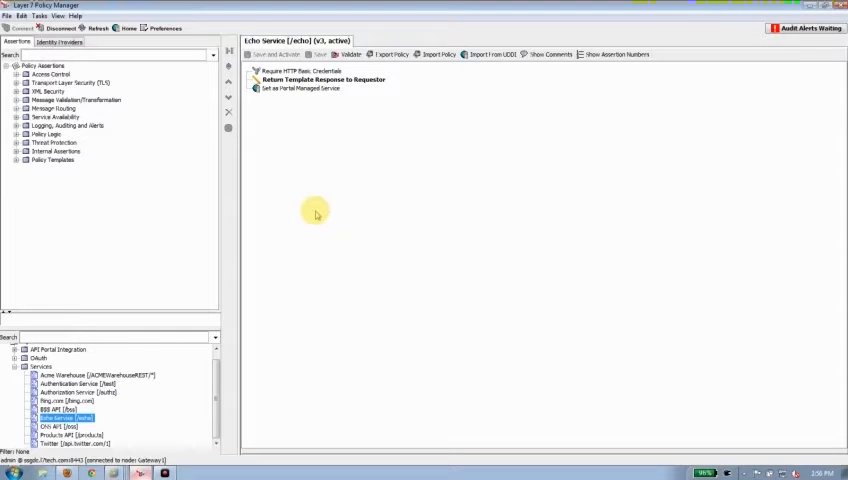
mouse_move(306, 112)
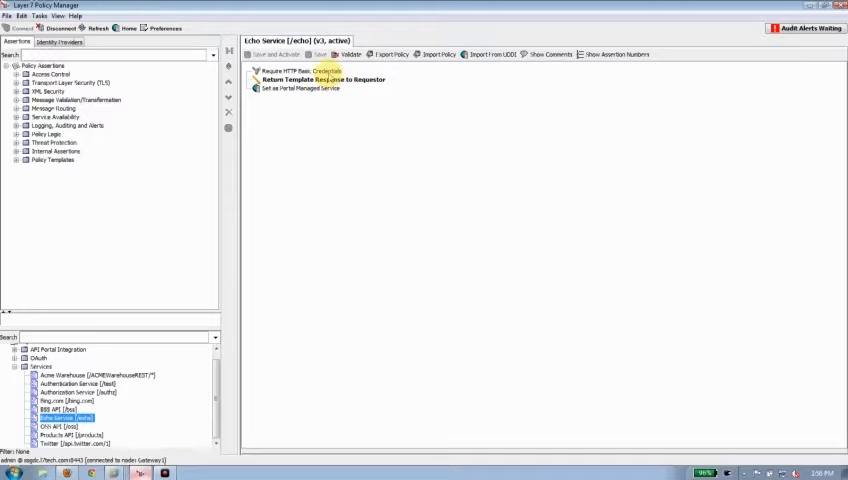
Select the Require HTTP Basic Credentials assertion in the Echo Service [/echo] policy
left_click(300, 70)
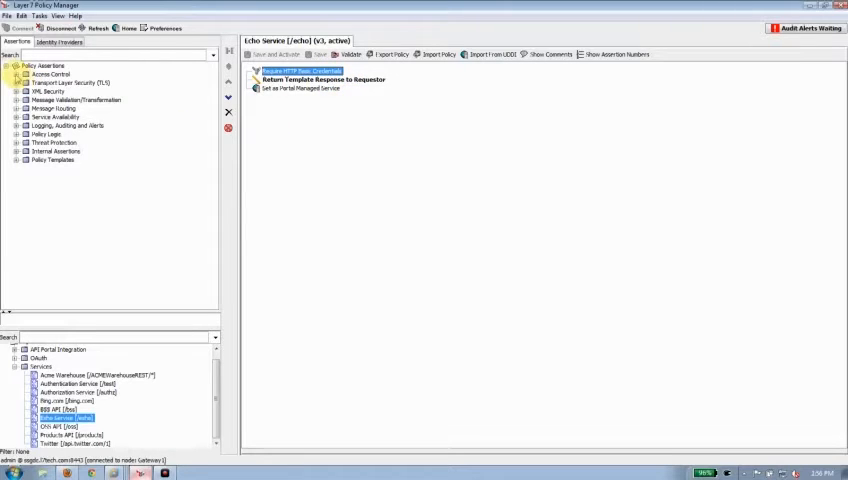
Expand Access Control and view Require HTTP Basic Credentials and Authenticate Against Identity Provider
left_click(10, 73)
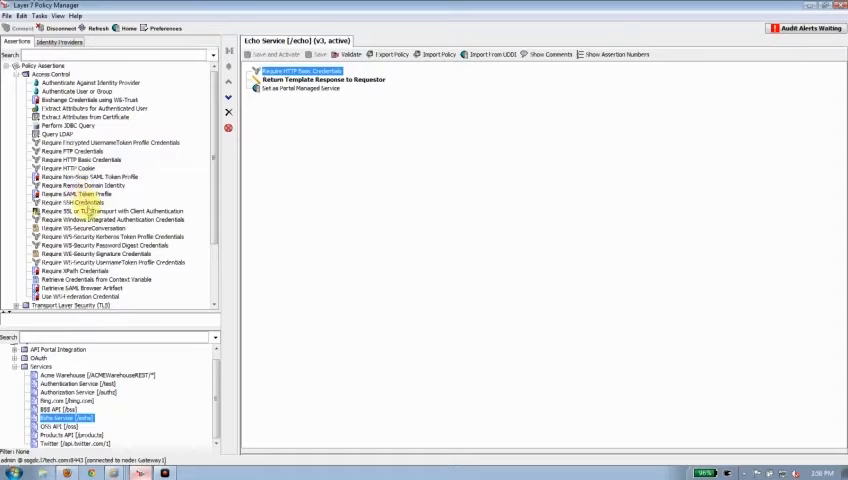
left_click(85, 160)
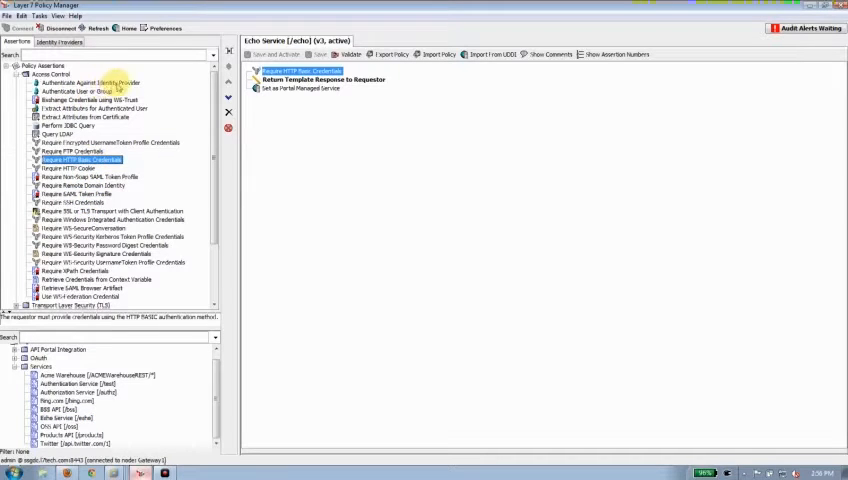
left_click(95, 83)
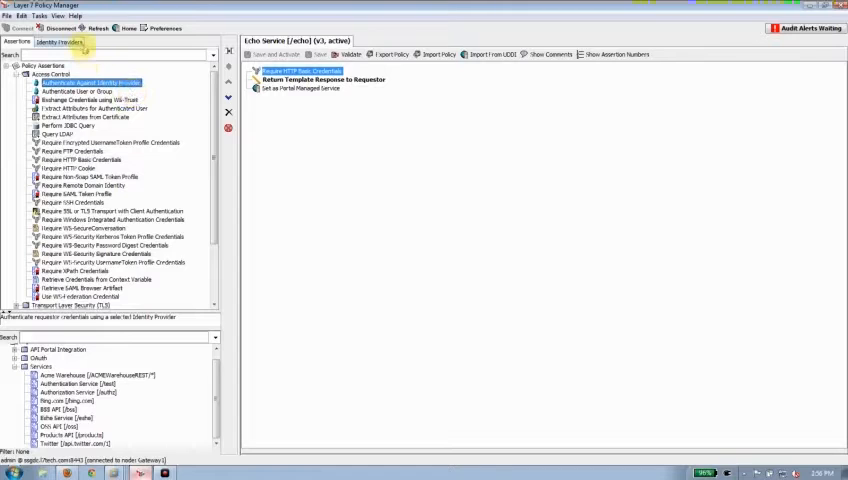
right_click(40, 61)
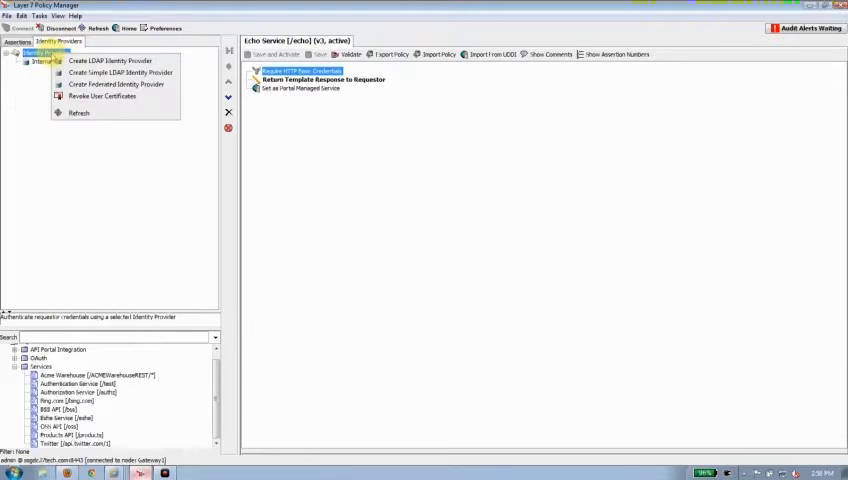
left_click(109, 61)
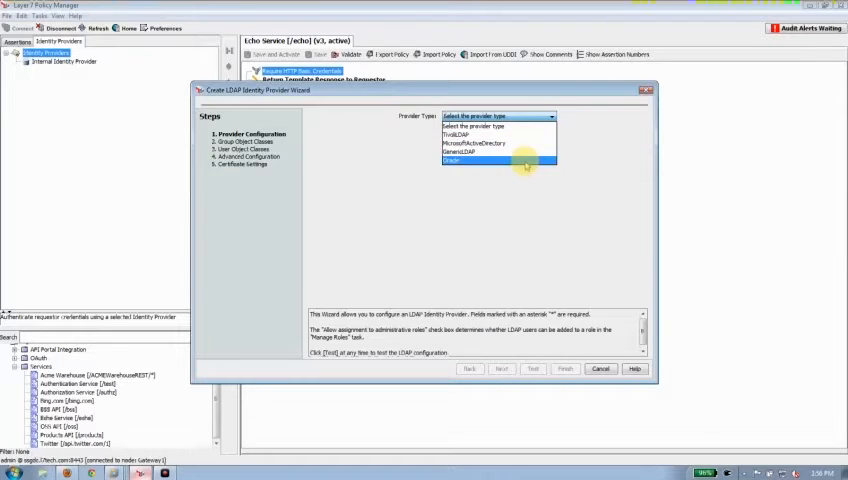
mouse_move(497, 151)
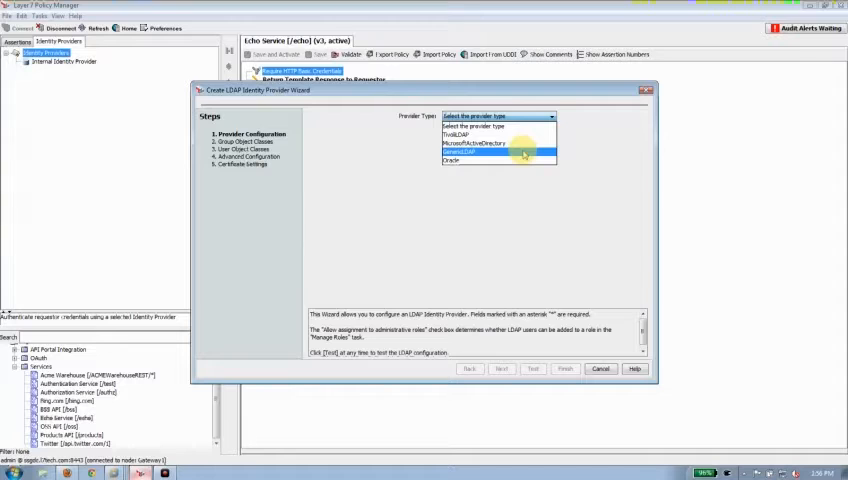
left_click(490, 151)
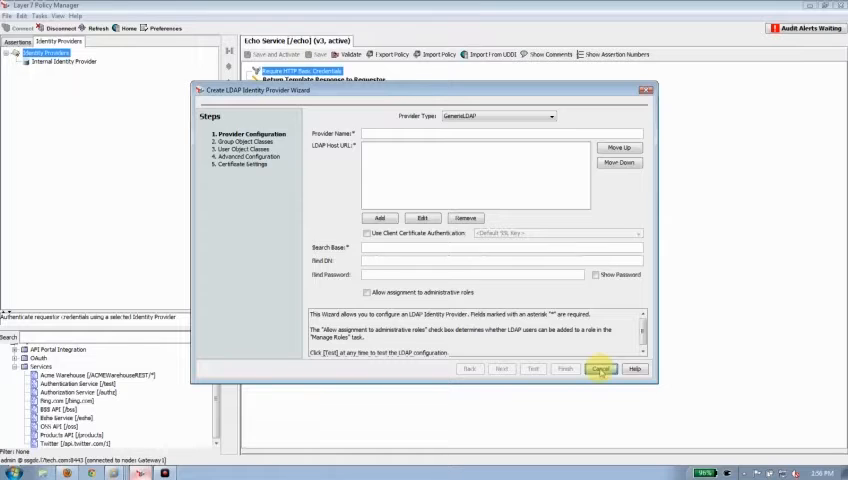
left_click(601, 368)
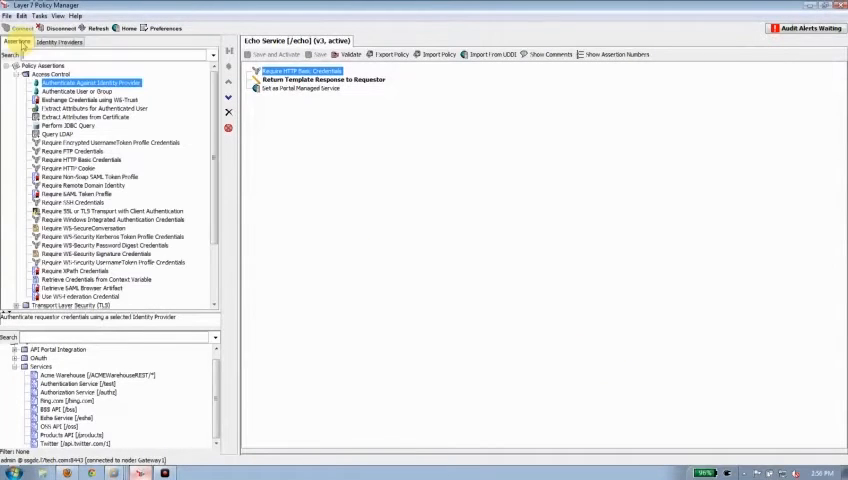
left_click(62, 125)
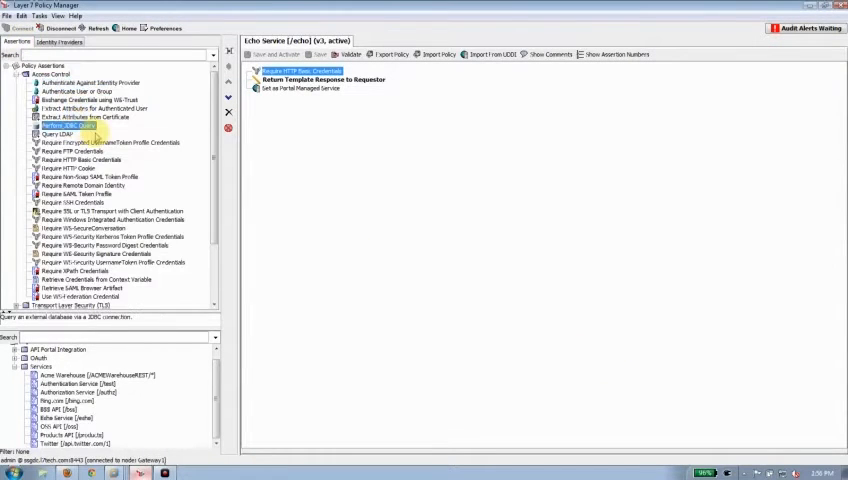
left_click(57, 133)
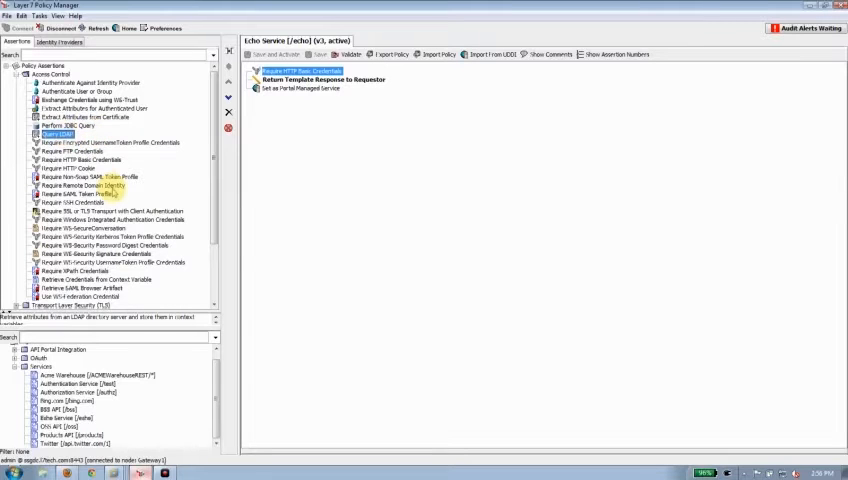
left_click(90, 193)
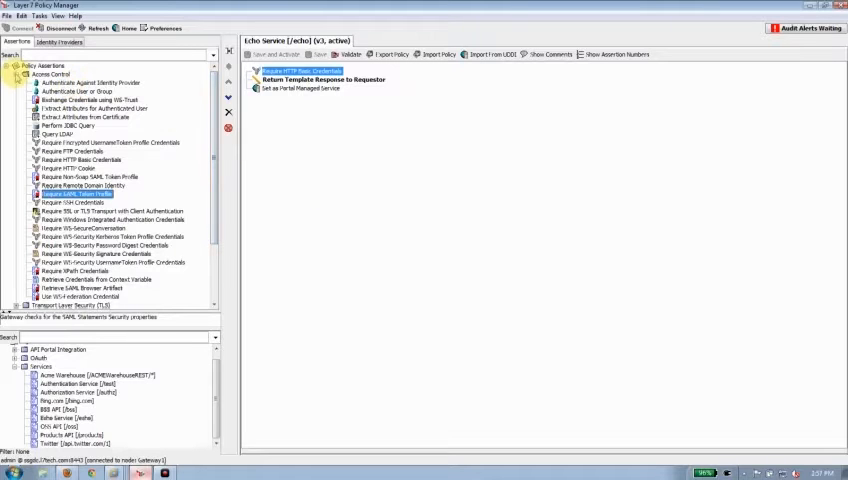
left_click(16, 73)
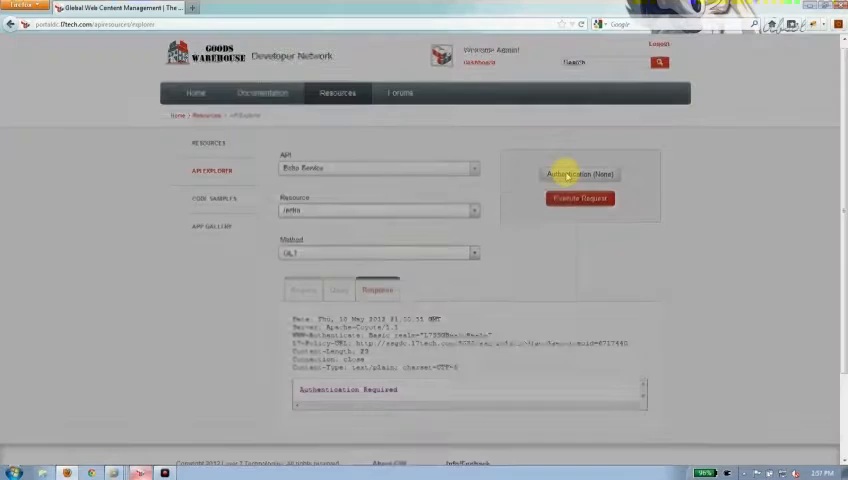
Set HTTP Basic authentication for user Layer7 and resend the echo request, getting 'hello test'
left_click(580, 174)
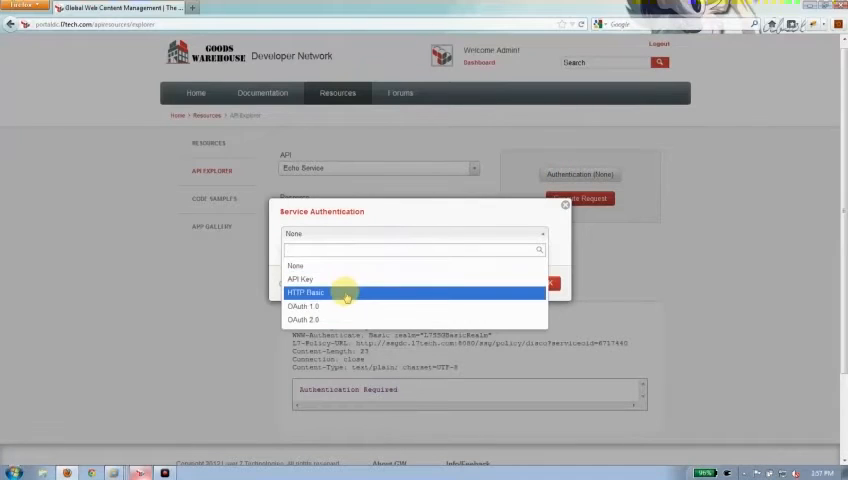
left_click(305, 292)
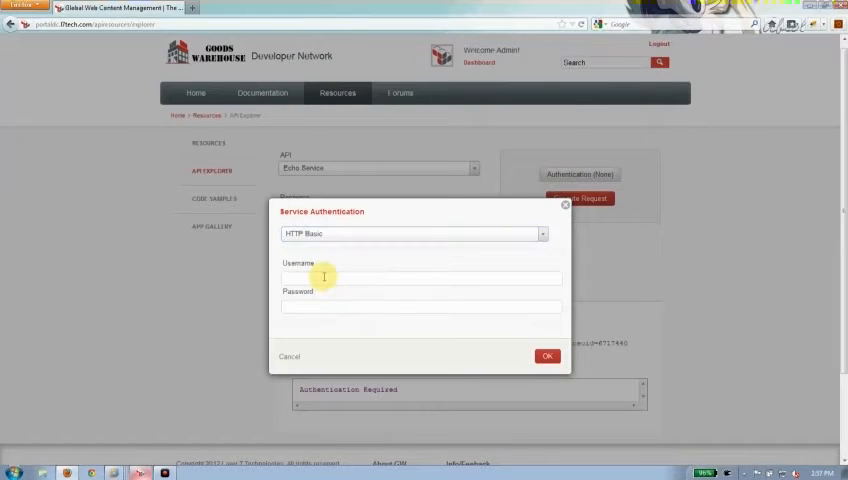
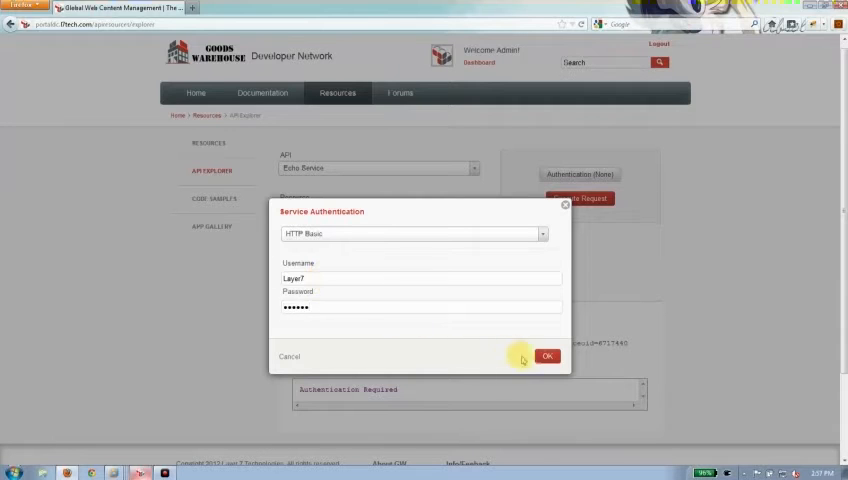
left_click(547, 356)
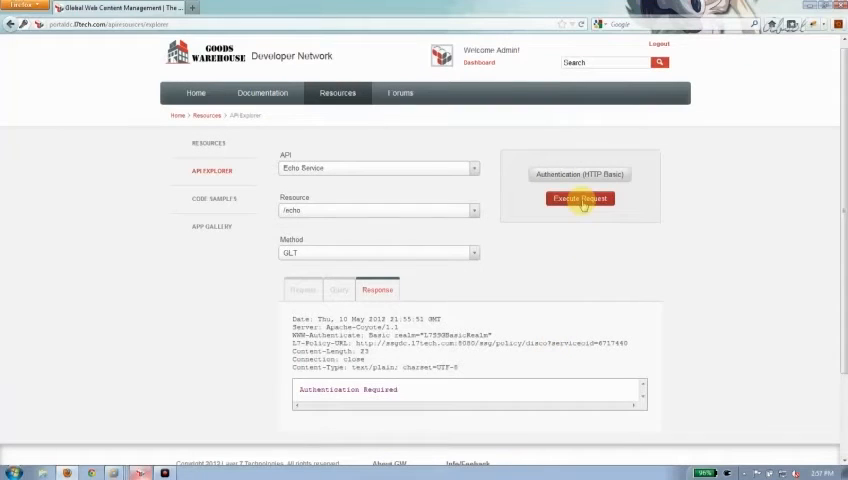
left_click(580, 198)
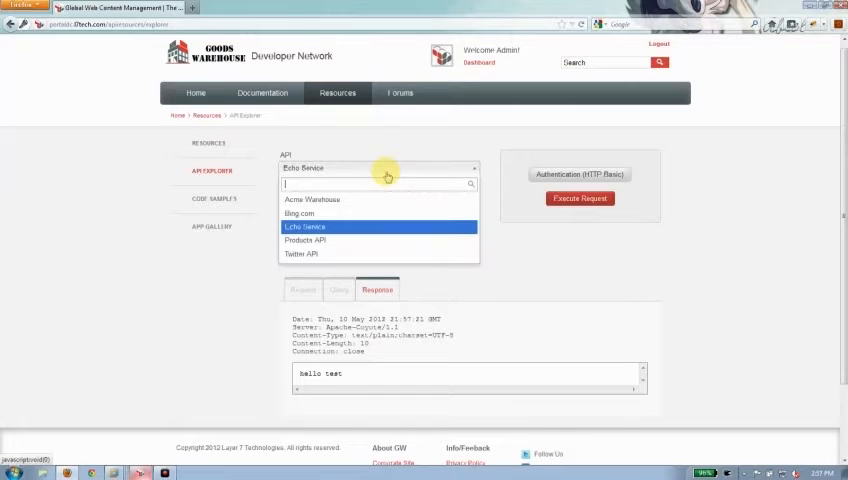
mouse_move(378, 199)
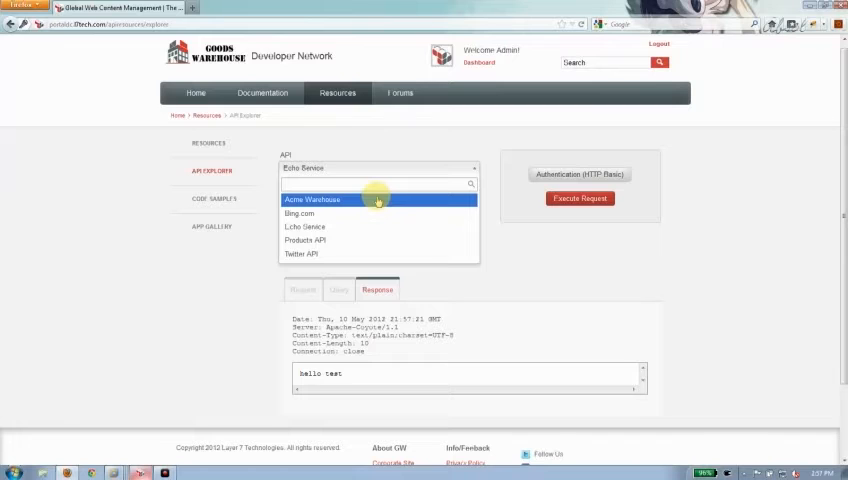
Switch to Acme Warehouse, select /listProducts, and execute it, receiving 'Invalid API Key'
left_click(314, 199)
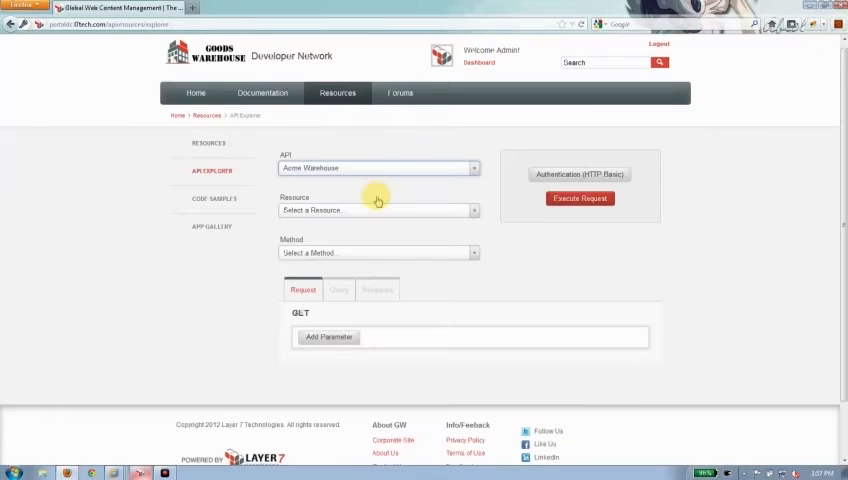
left_click(378, 210)
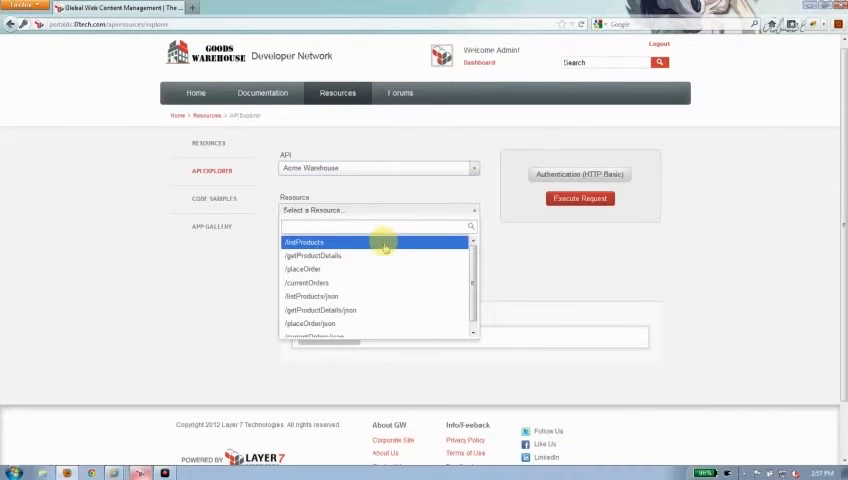
left_click(303, 268)
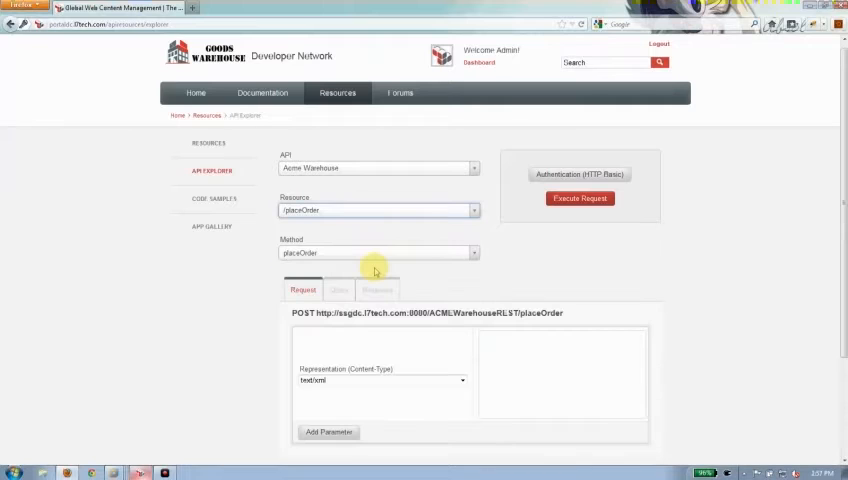
mouse_move(505, 348)
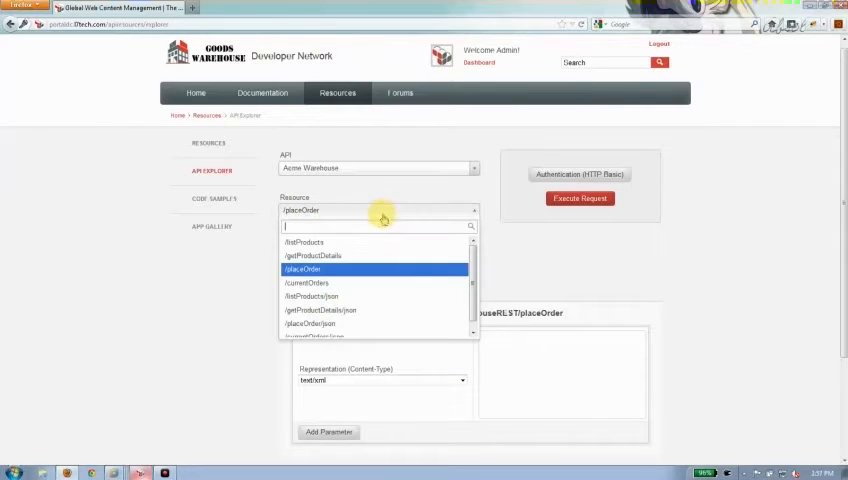
left_click(304, 242)
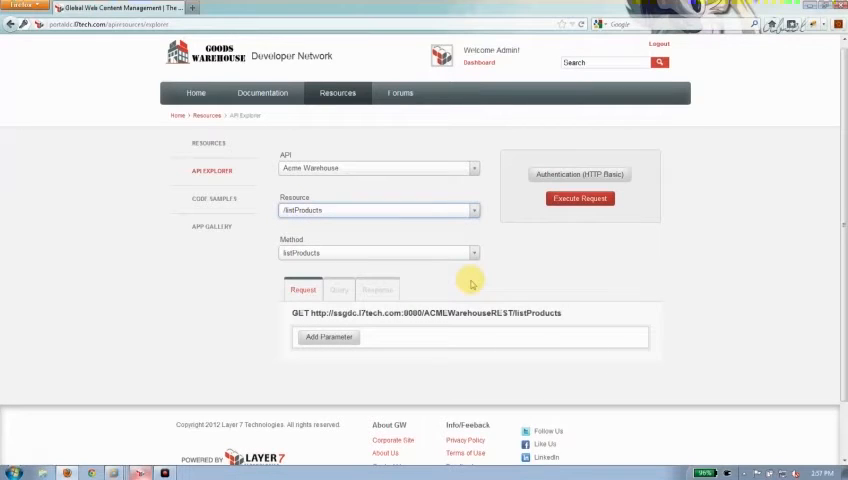
mouse_move(478, 312)
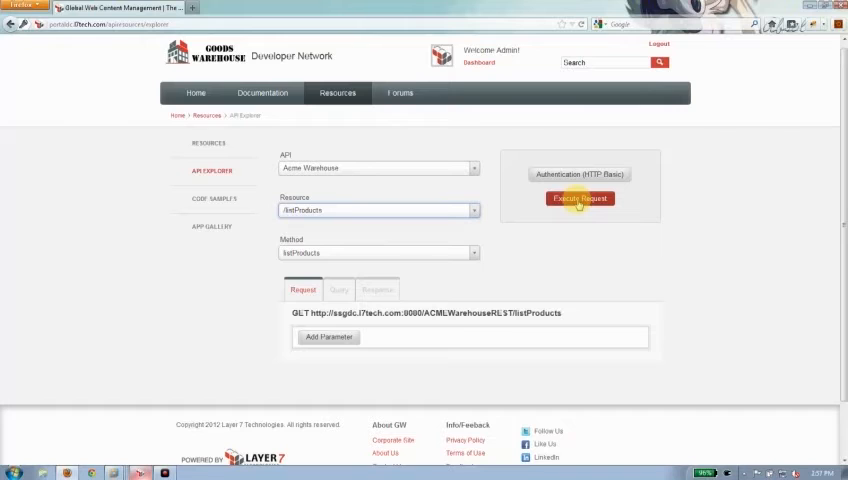
left_click(580, 198)
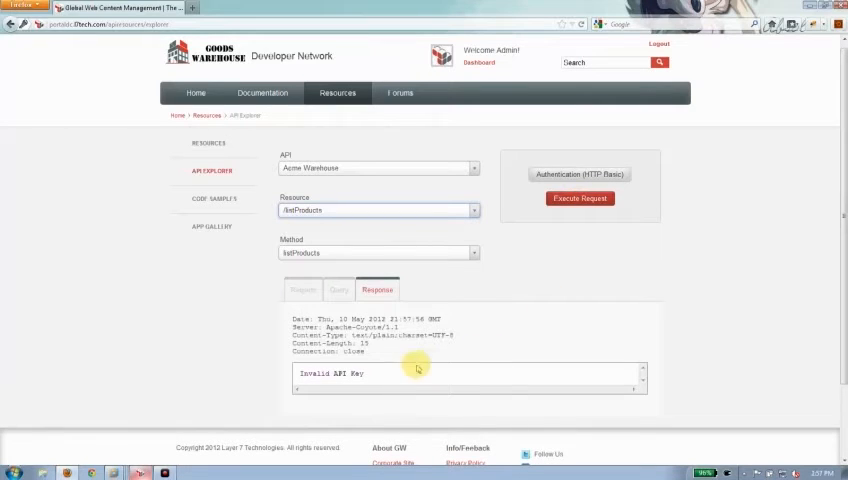
mouse_move(385, 375)
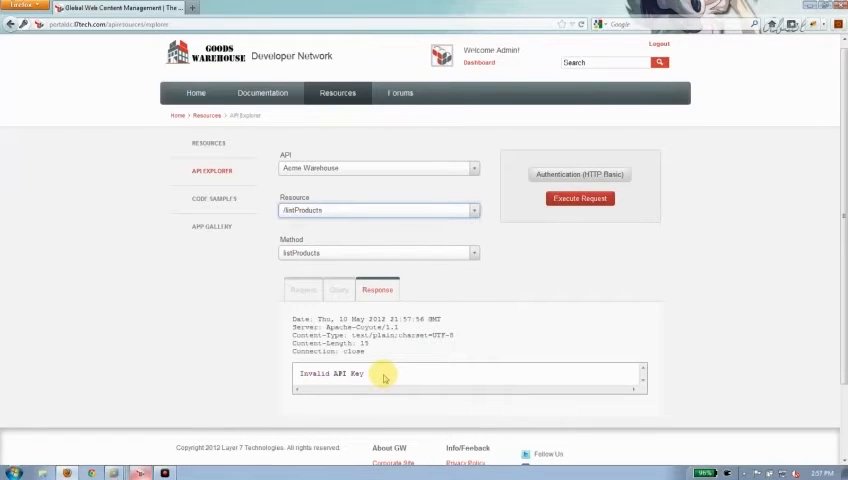
mouse_move(158, 448)
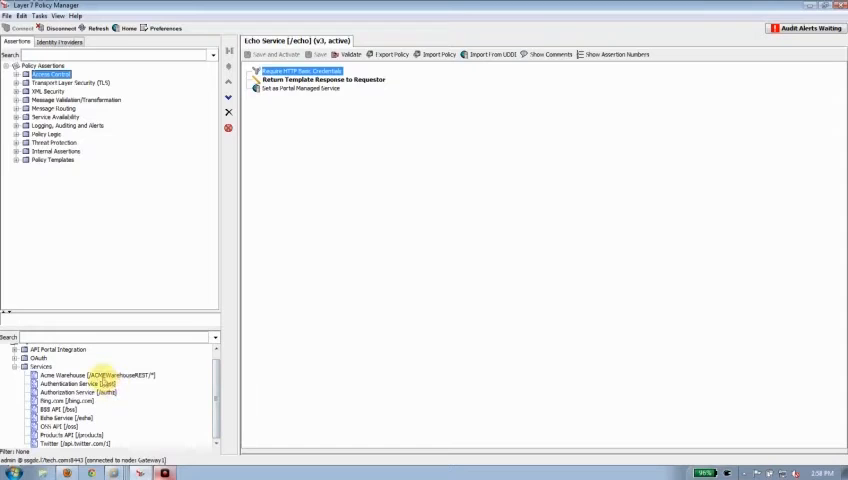
Open the Acme Warehouse policy, expand and scroll all assertions, and cancel the template-response properties
left_click(95, 374)
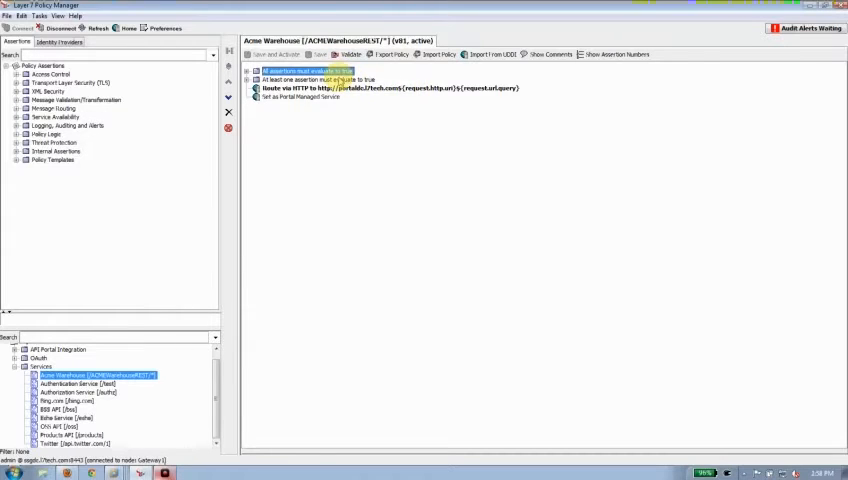
left_click(245, 69)
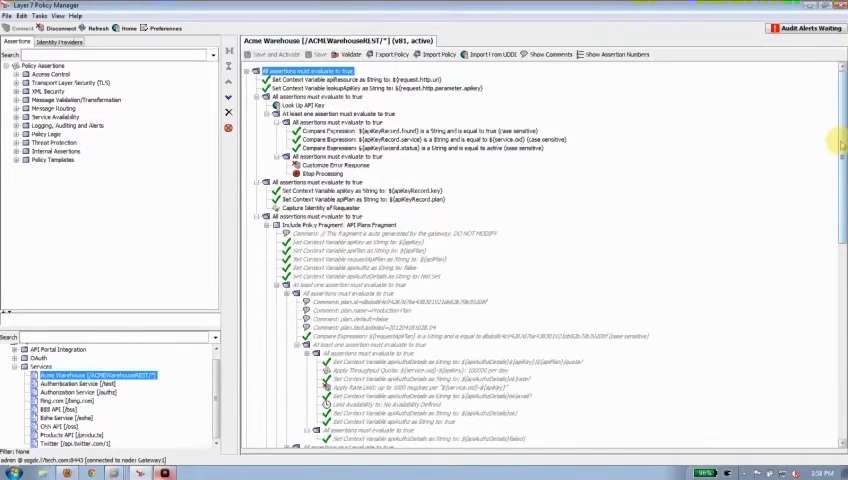
scroll("down", 3)
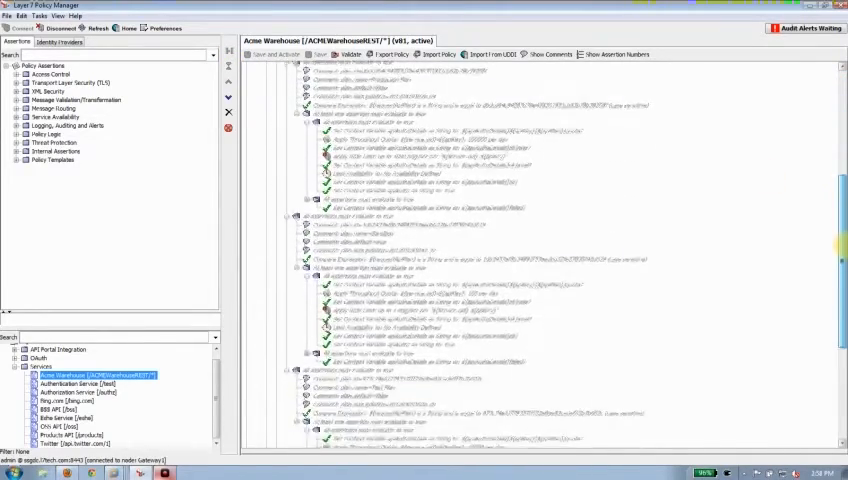
scroll("down", 3)
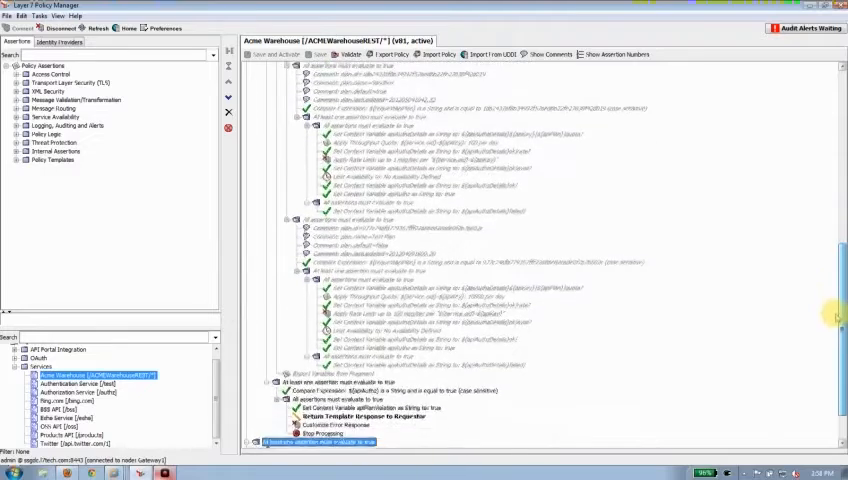
scroll("down", 3)
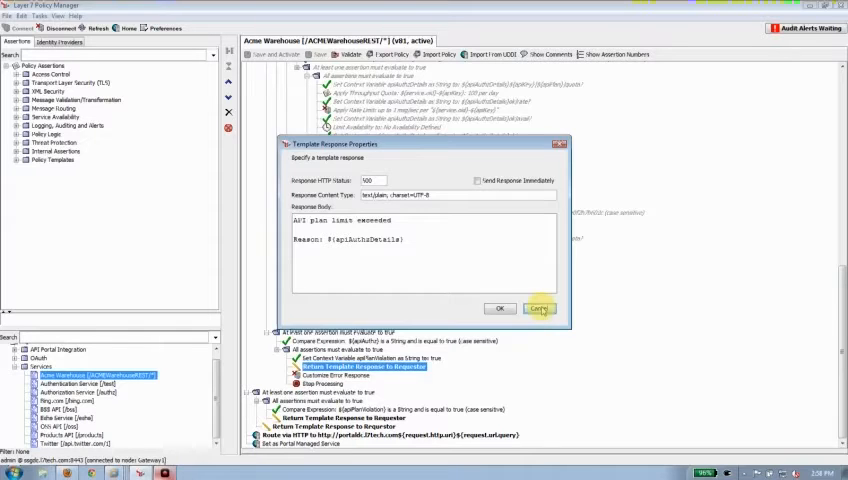
left_click(540, 308)
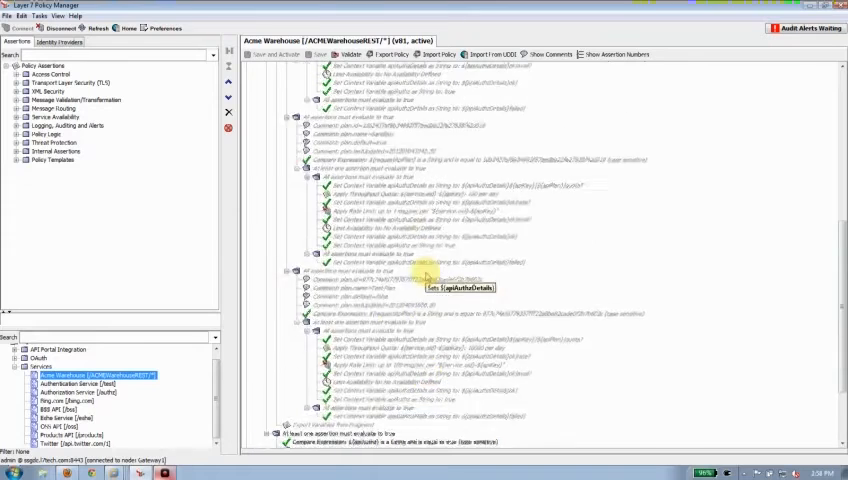
scroll("up", 3)
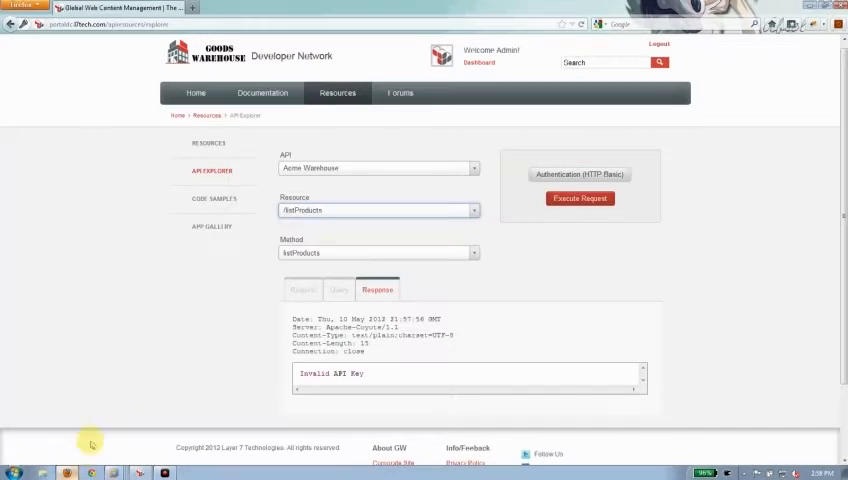
mouse_move(380, 183)
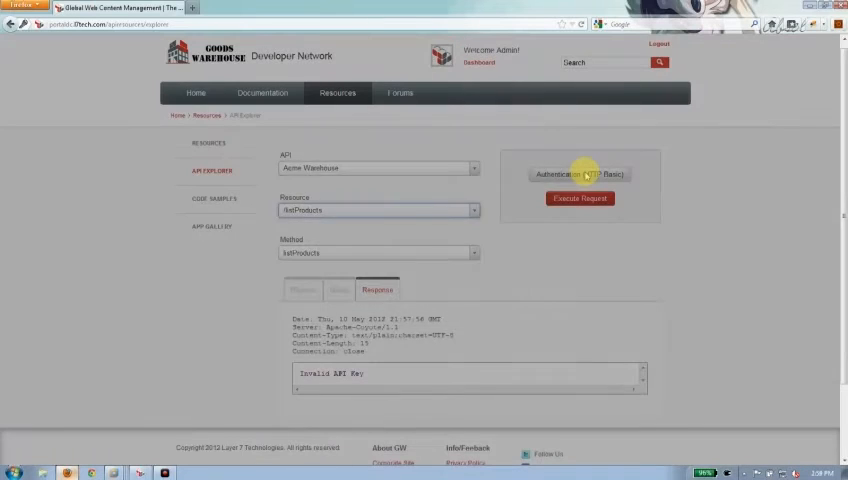
Set API Key authentication (apikey, as Query), rerun listProducts, and scroll the XML product list
left_click(580, 174)
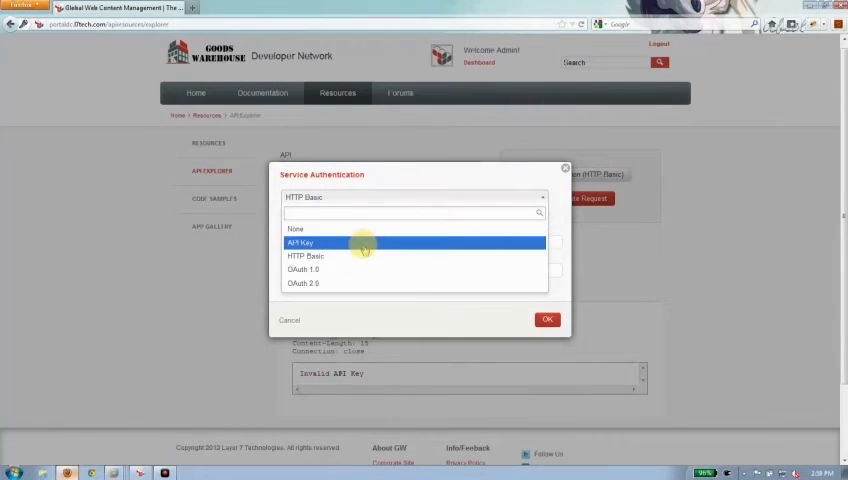
left_click(300, 242)
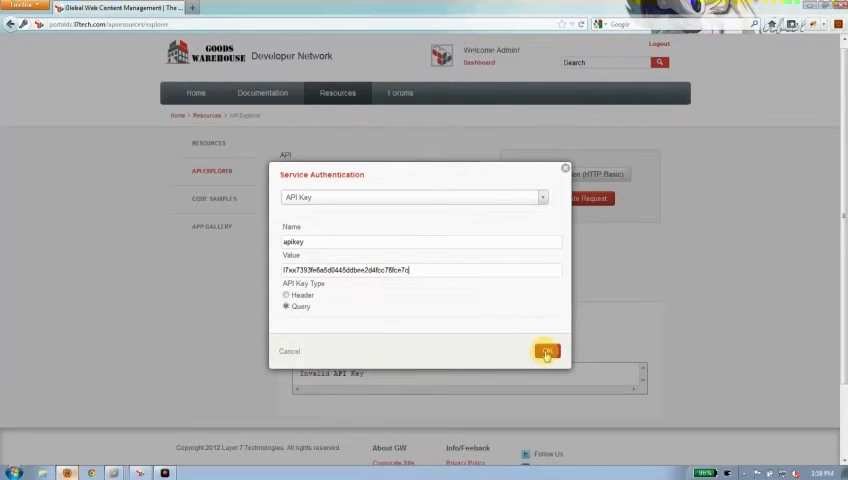
left_click(546, 351)
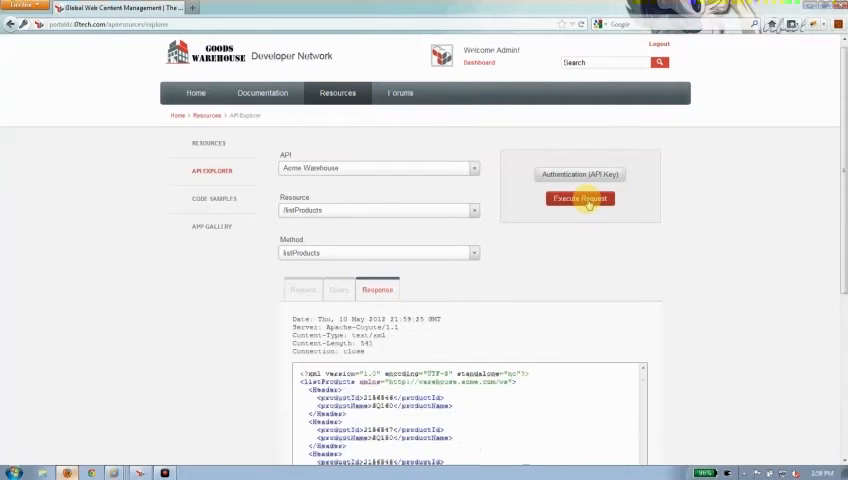
scroll("down", 3)
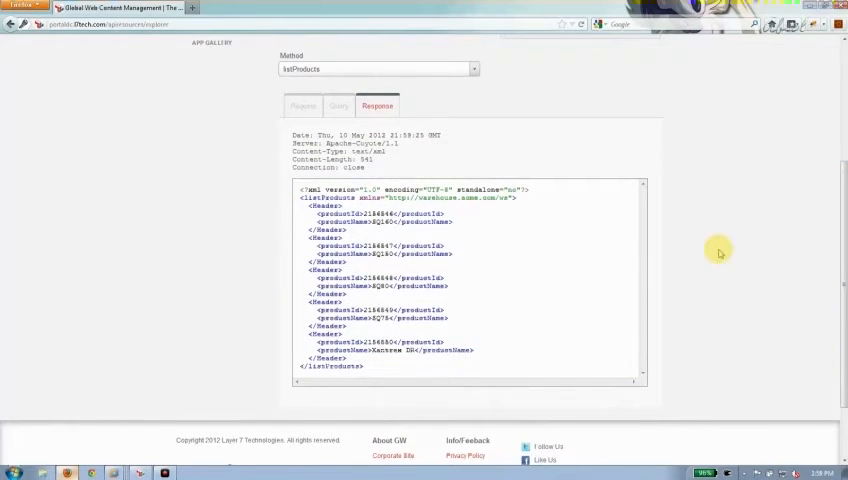
mouse_move(407, 232)
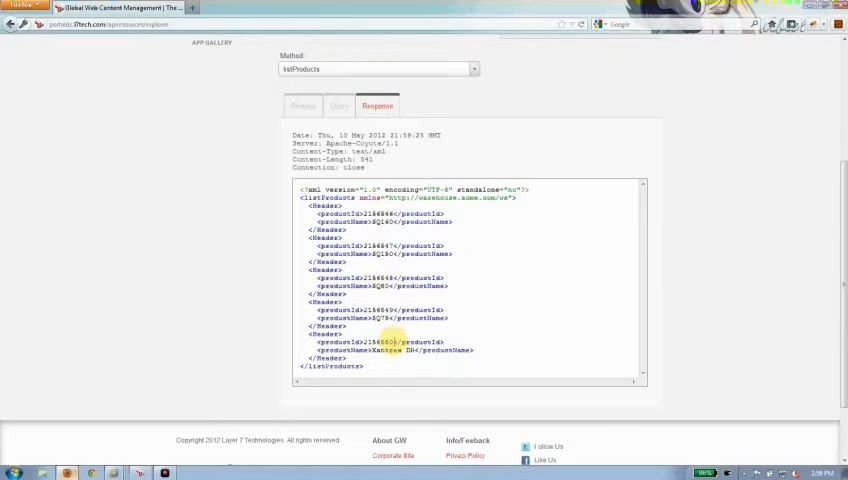
mouse_move(673, 258)
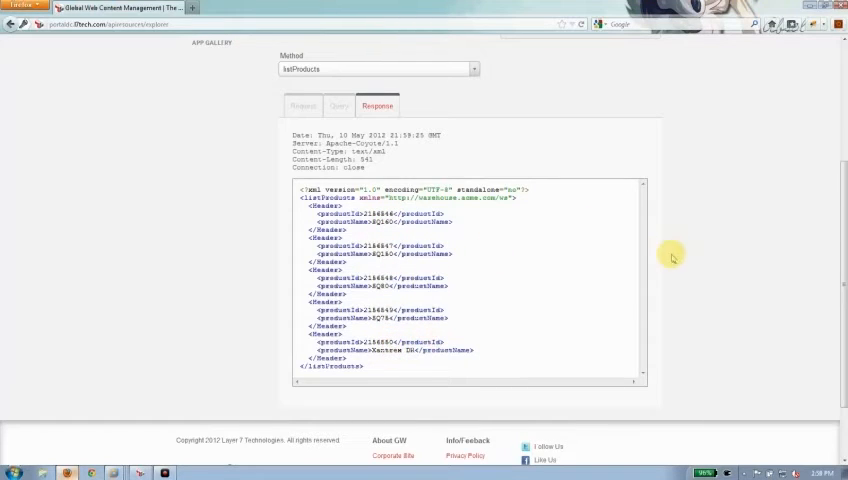
scroll("up", 3)
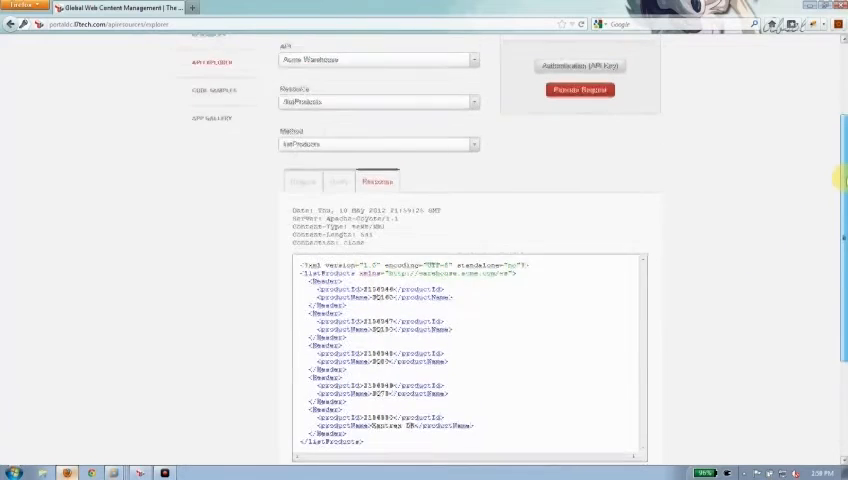
scroll("up", 3)
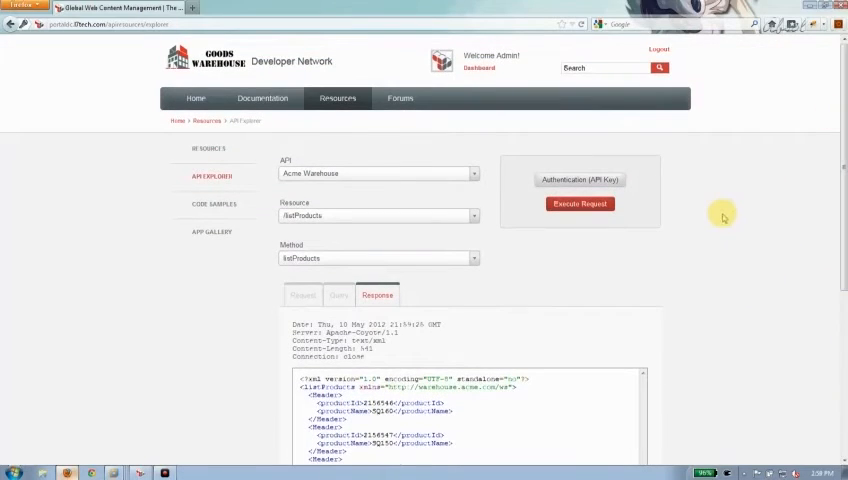
mouse_move(397, 365)
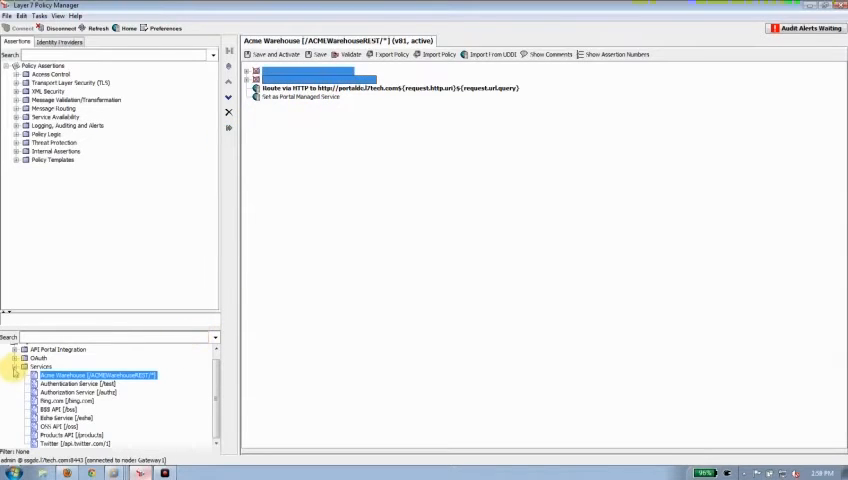
Collapse Services, expand the OAuth 1.0 endpoint folders, and show the Policy Logic assertions
left_click(16, 366)
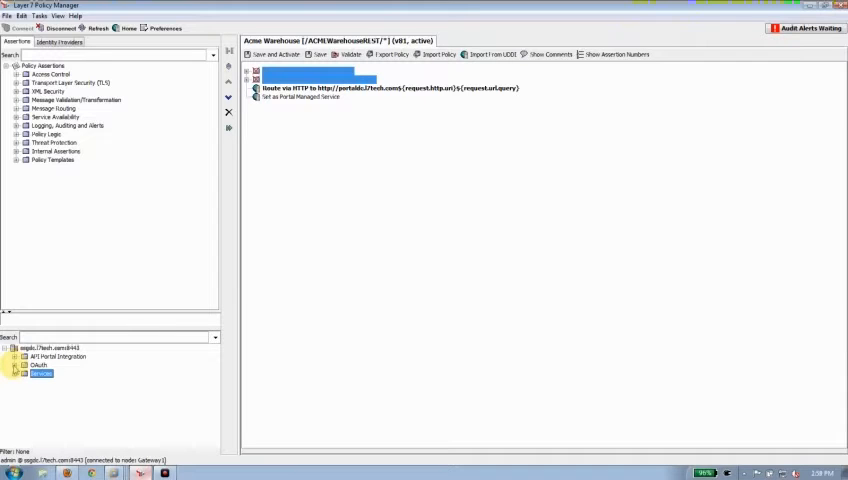
left_click(25, 365)
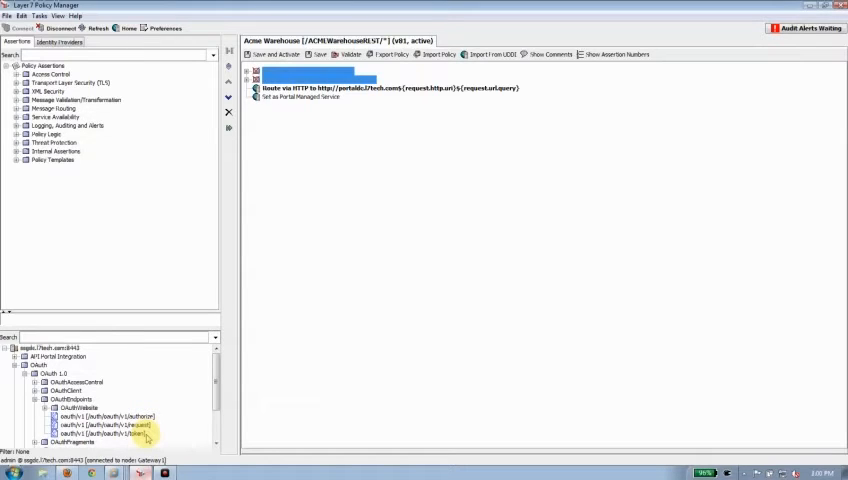
left_click(125, 417)
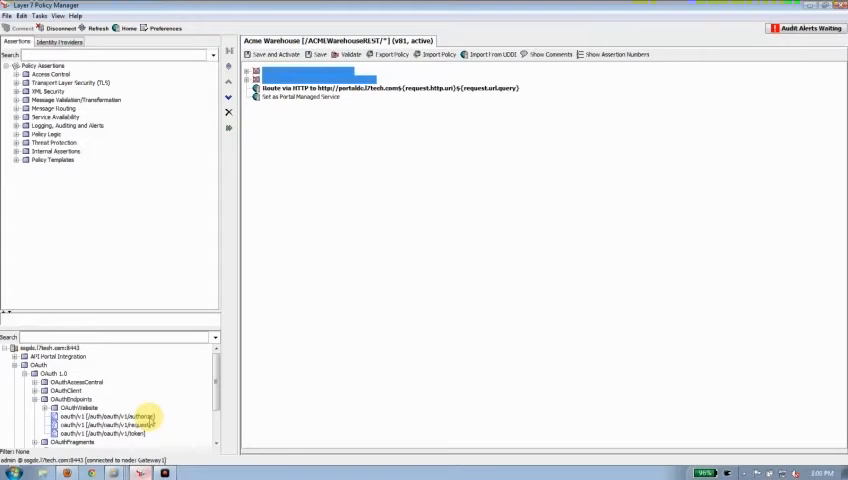
mouse_move(175, 315)
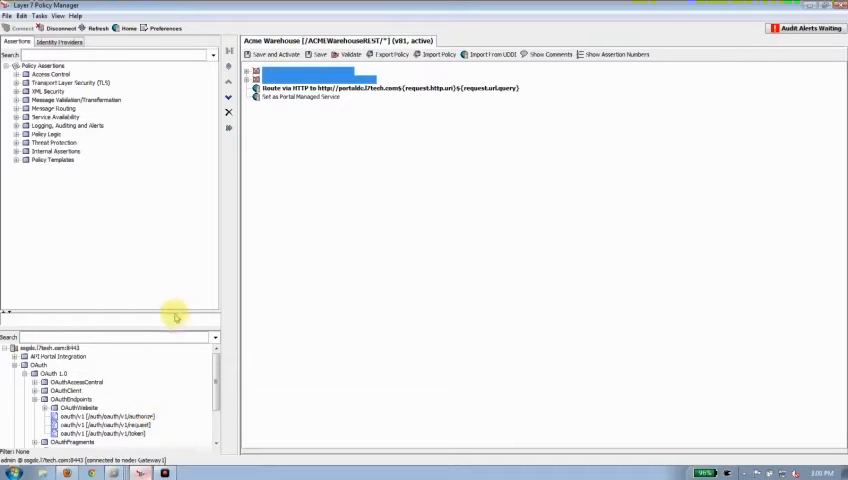
left_click(18, 134)
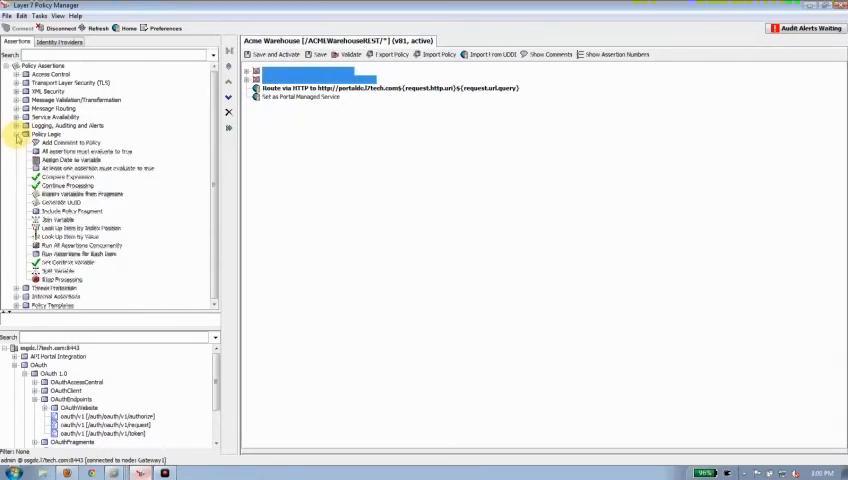
Include the Require OAuth 1.0 Token fragment first in the Acme Warehouse policy, then save and activate
left_click(70, 210)
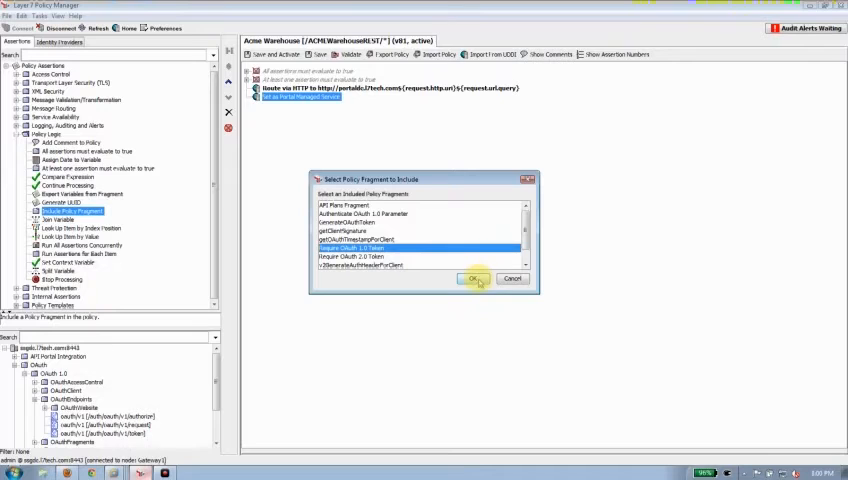
left_click(474, 278)
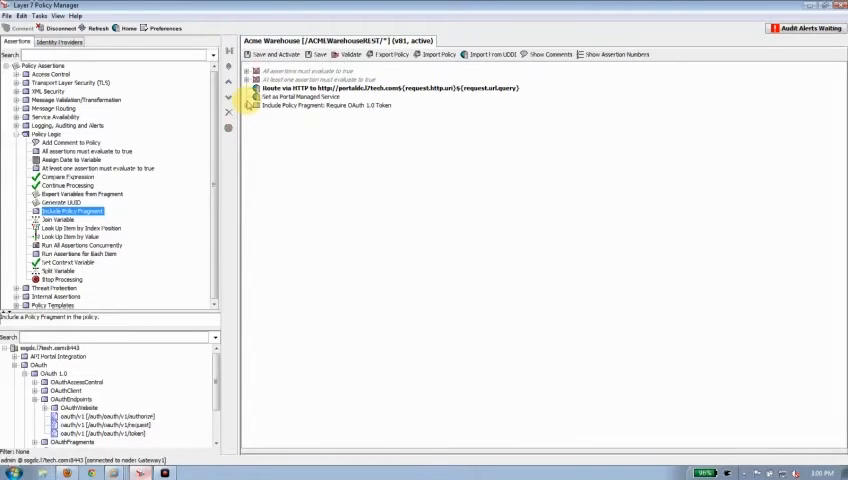
left_click(320, 105)
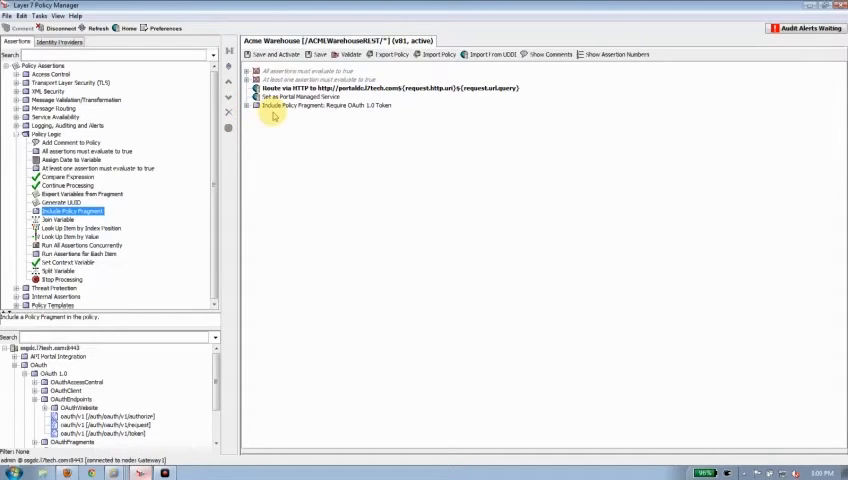
left_click(325, 105)
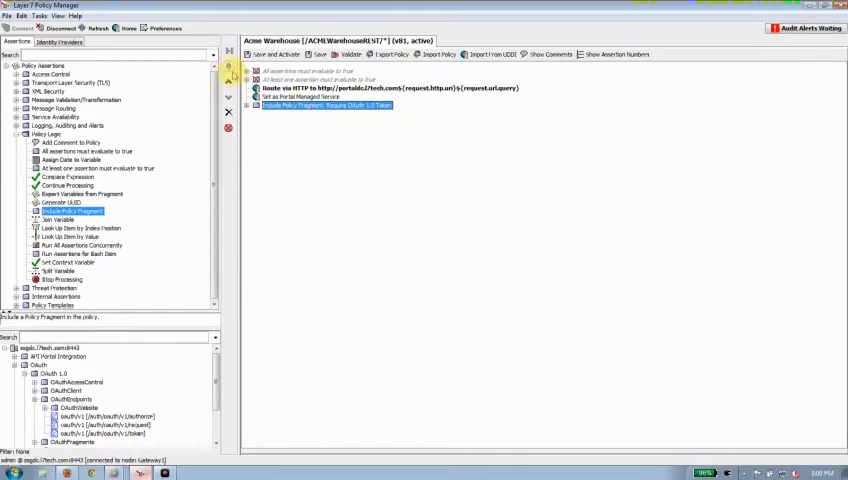
left_click(228, 72)
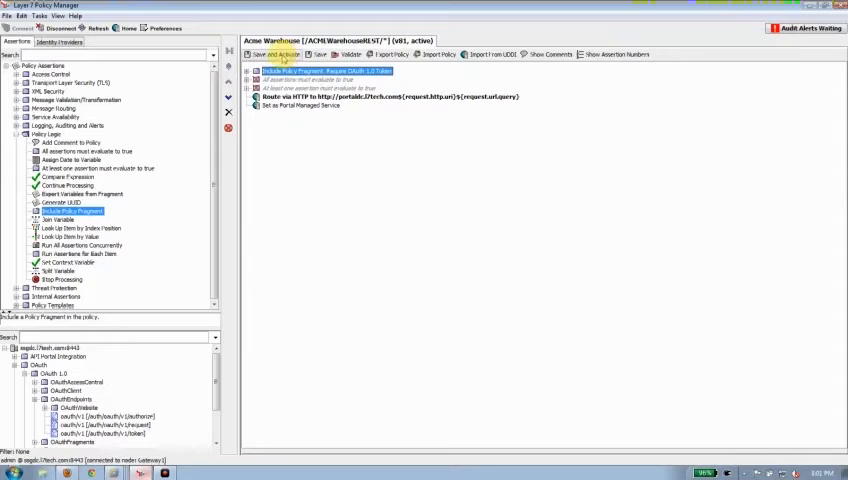
left_click(276, 54)
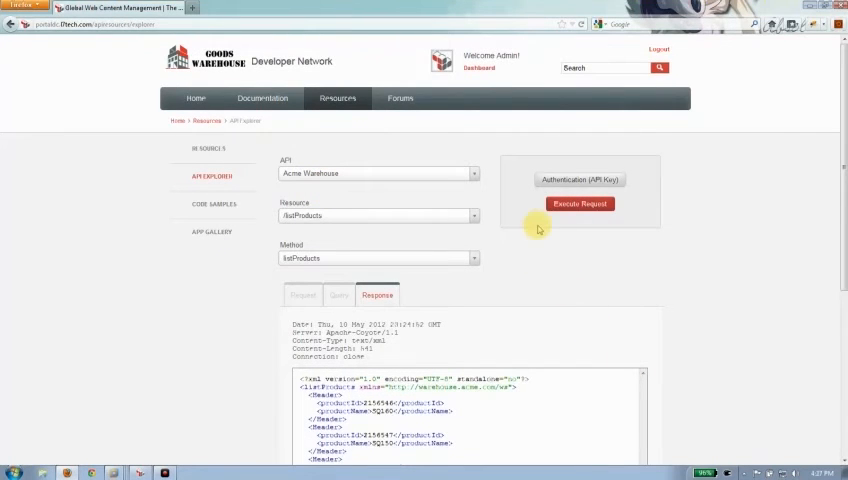
Switch API Explorer authentication to OAuth 1.0 and run listProducts
left_click(580, 179)
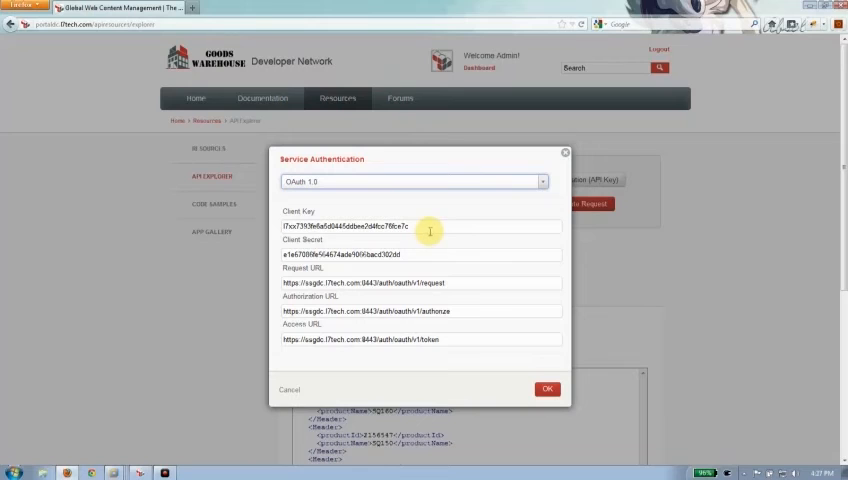
mouse_move(420, 228)
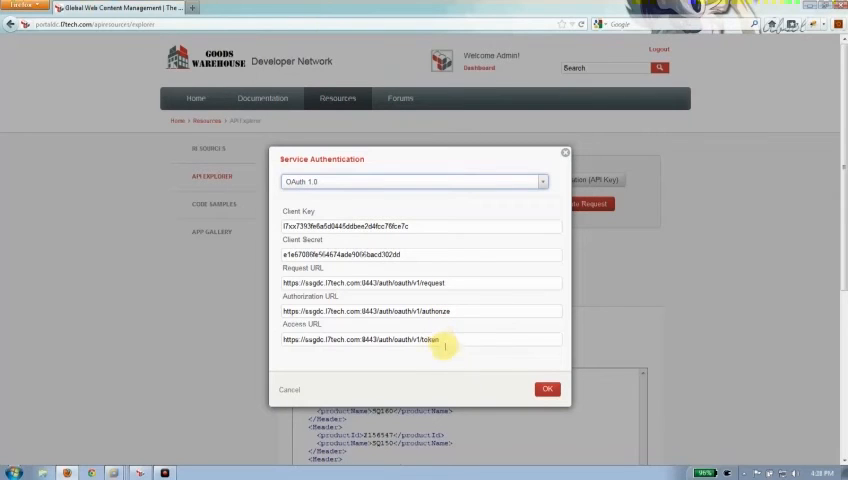
left_click(547, 389)
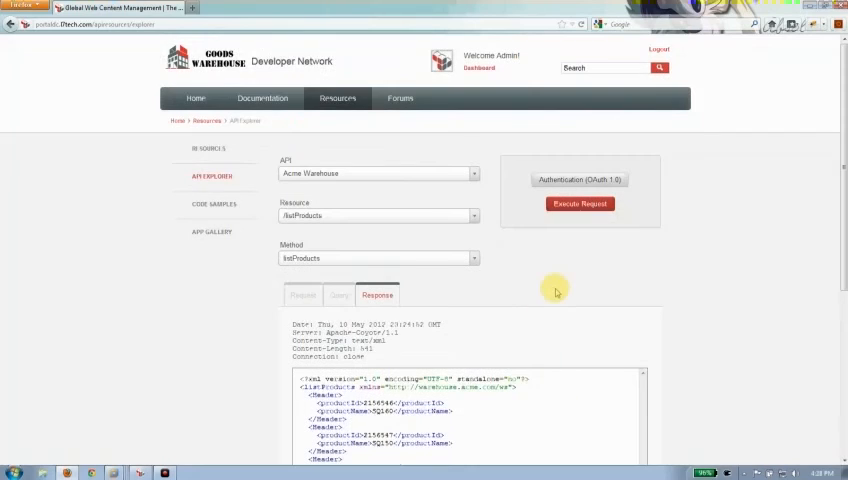
left_click(580, 179)
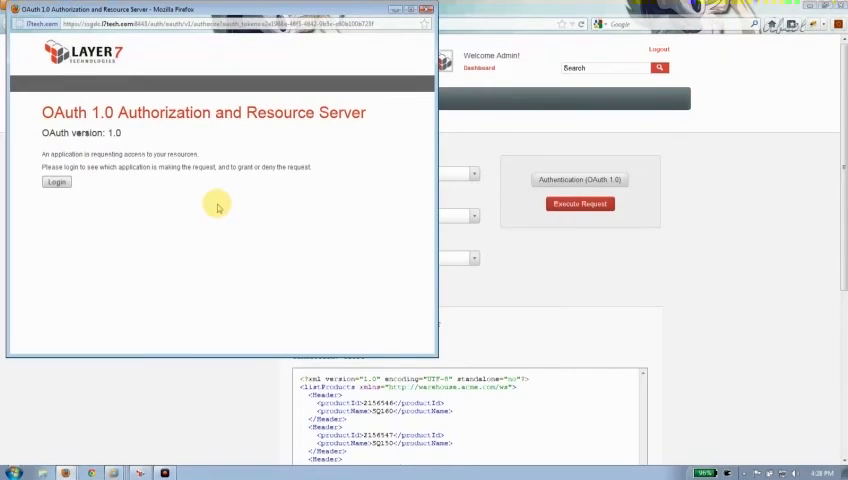
mouse_move(93, 196)
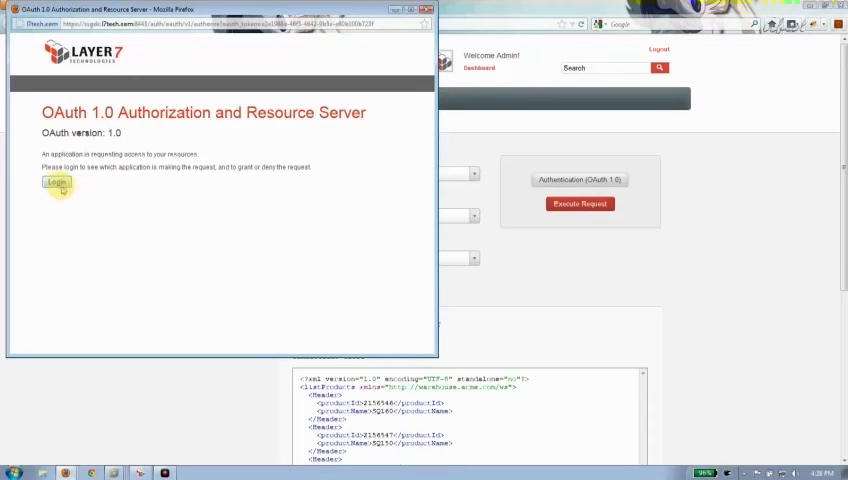
Sign in as admin on the OAuth page and grant Test Application access
left_click(54, 183)
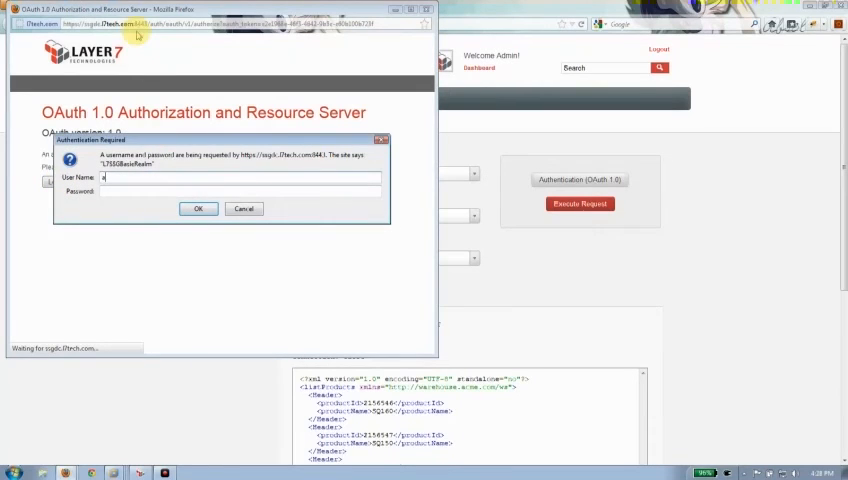
type("admin")
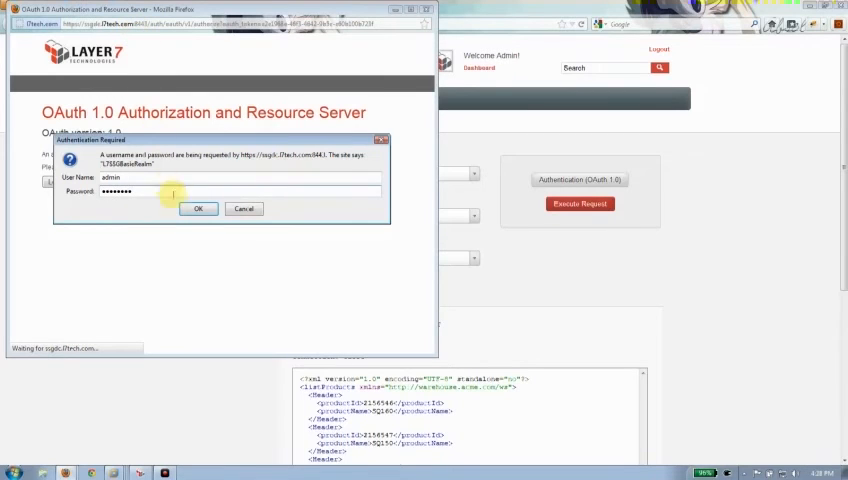
left_click(198, 209)
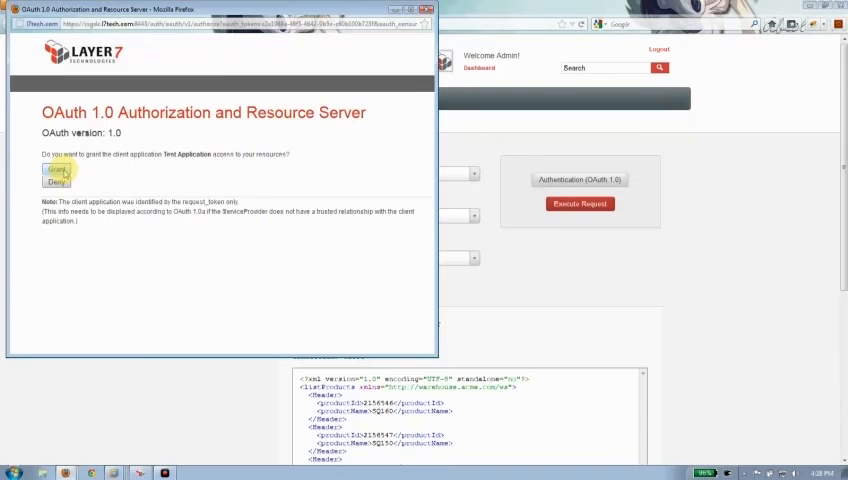
left_click(56, 170)
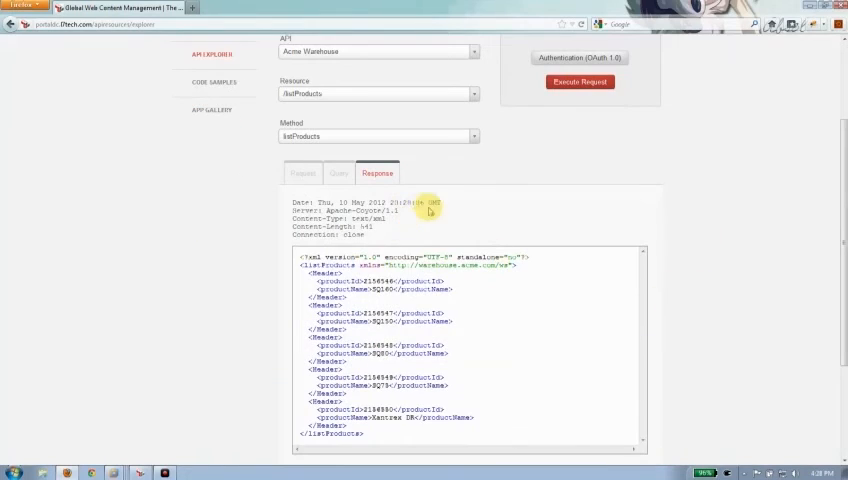
mouse_move(450, 365)
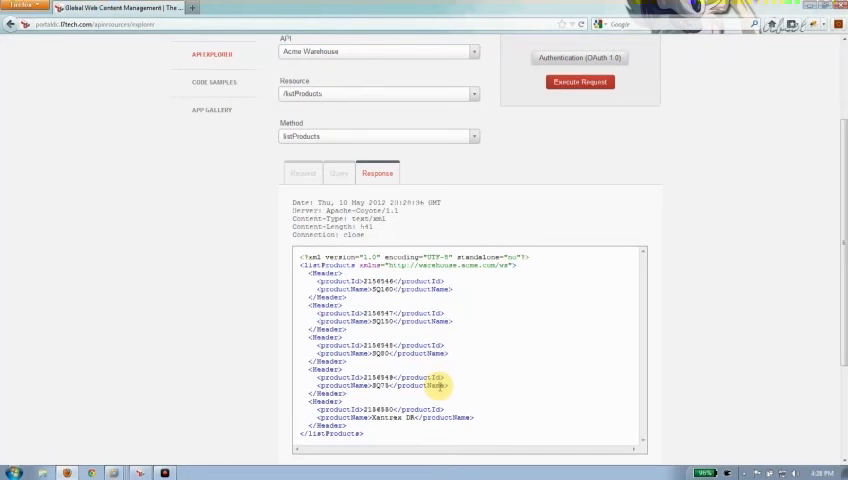
mouse_move(690, 351)
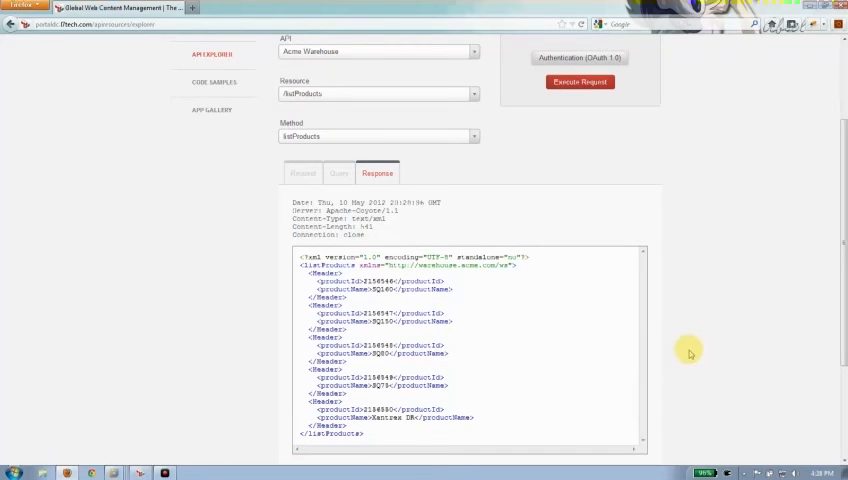
Scroll through the listProducts XML response showing five products
scroll("up", 3)
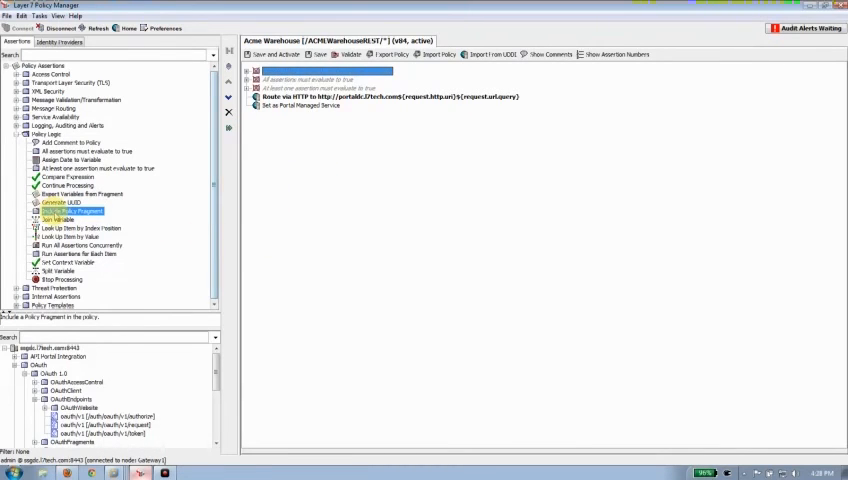
Add an Include Policy Fragment assertion using Require OAuth 2.0 Token
double_click(60, 211)
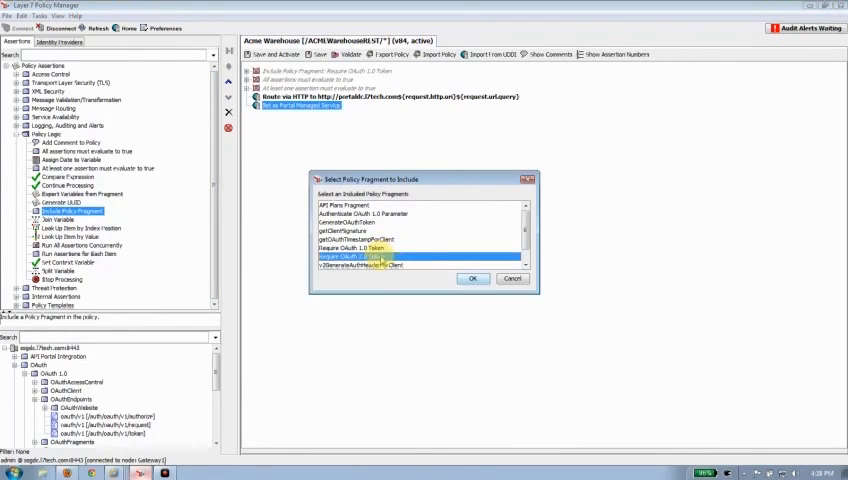
left_click(473, 278)
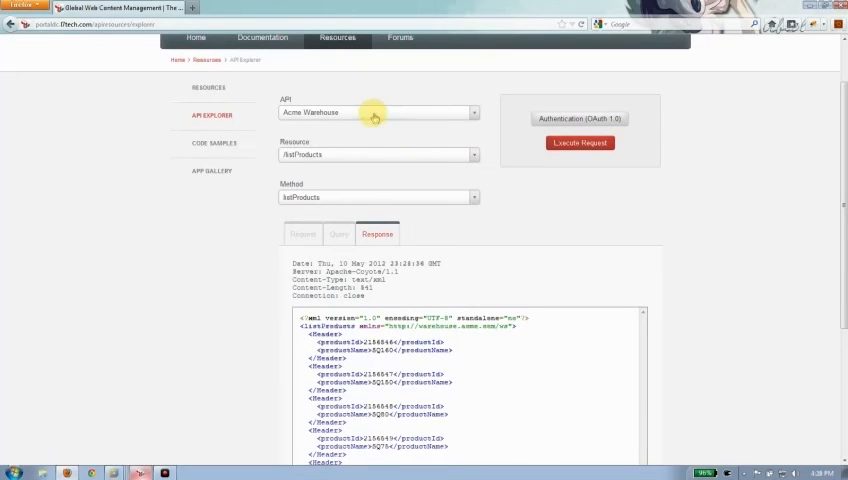
Set OAuth 2.0 client-credentials authentication, run listProducts, and scroll the XML response
left_click(378, 112)
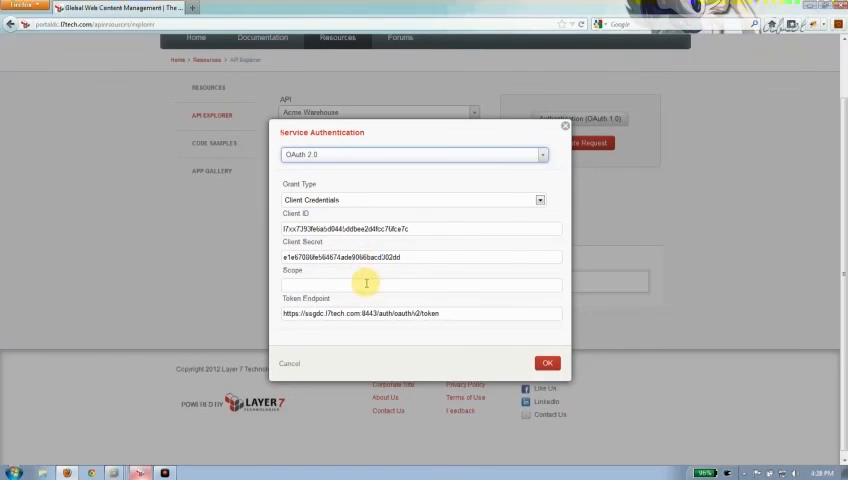
mouse_move(433, 314)
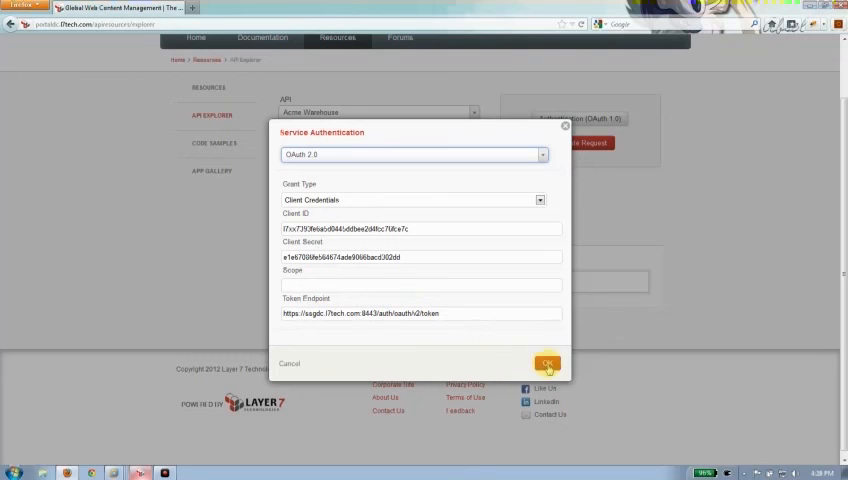
left_click(547, 364)
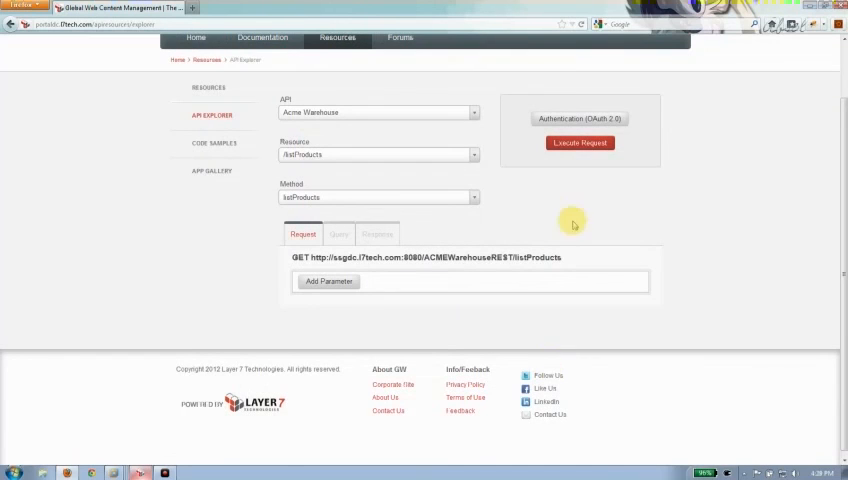
left_click(579, 142)
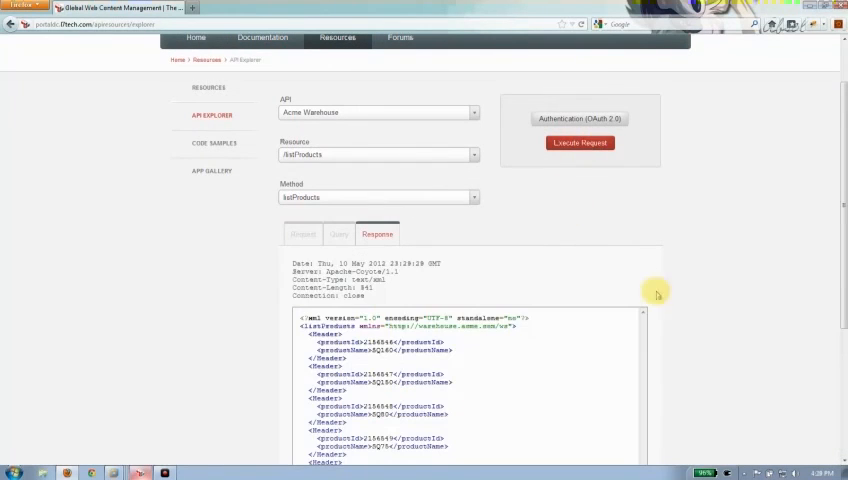
scroll("down", 3)
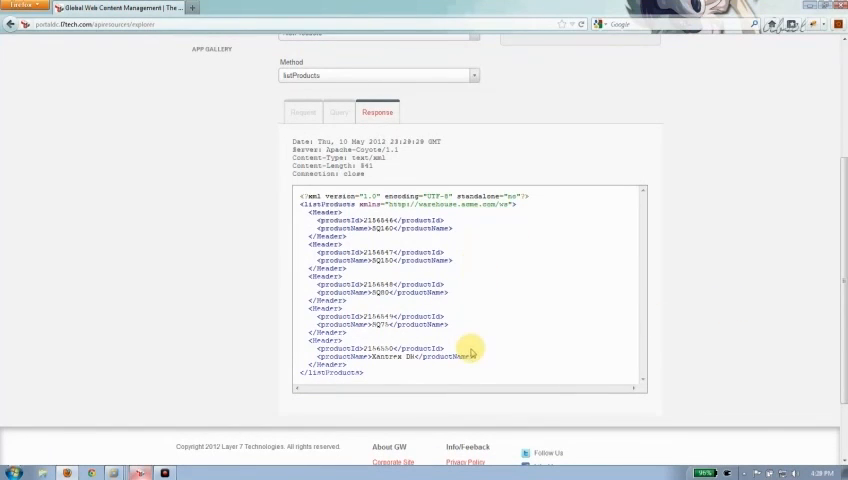
scroll("up", 3)
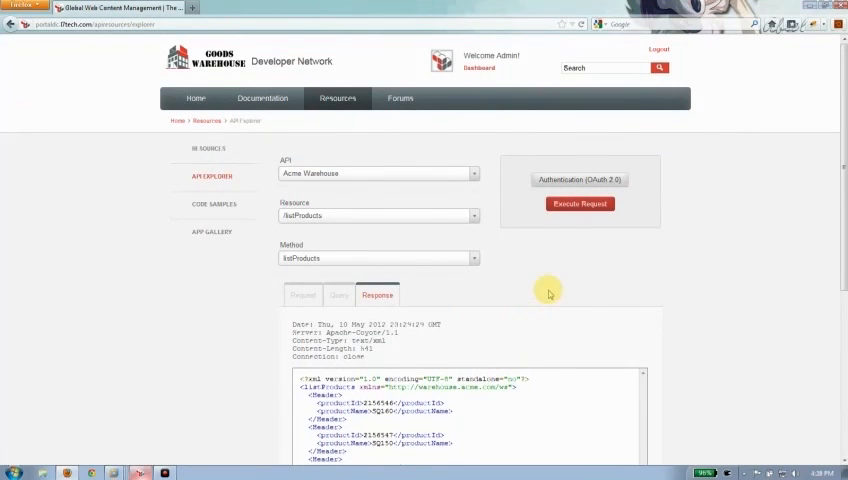